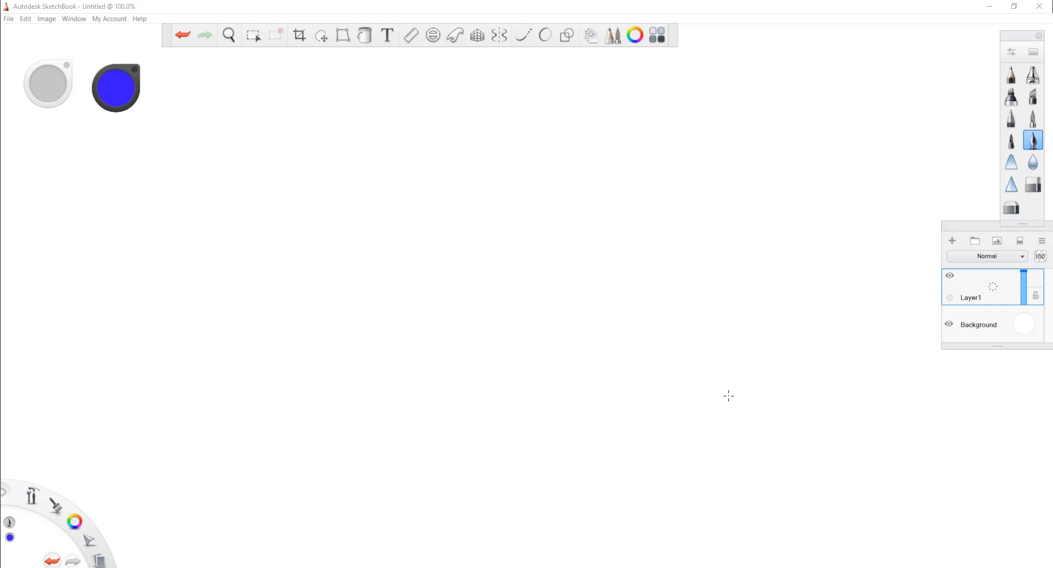
{"action": "mouse_move", "coordinate": [247, 79]}
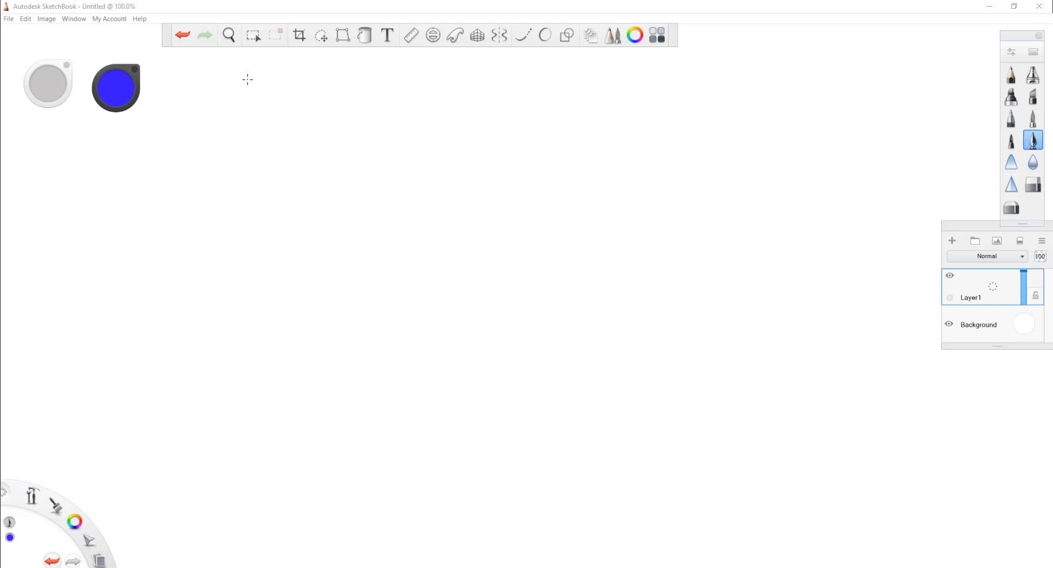
{"action": "mouse_move", "coordinate": [236, 80]}
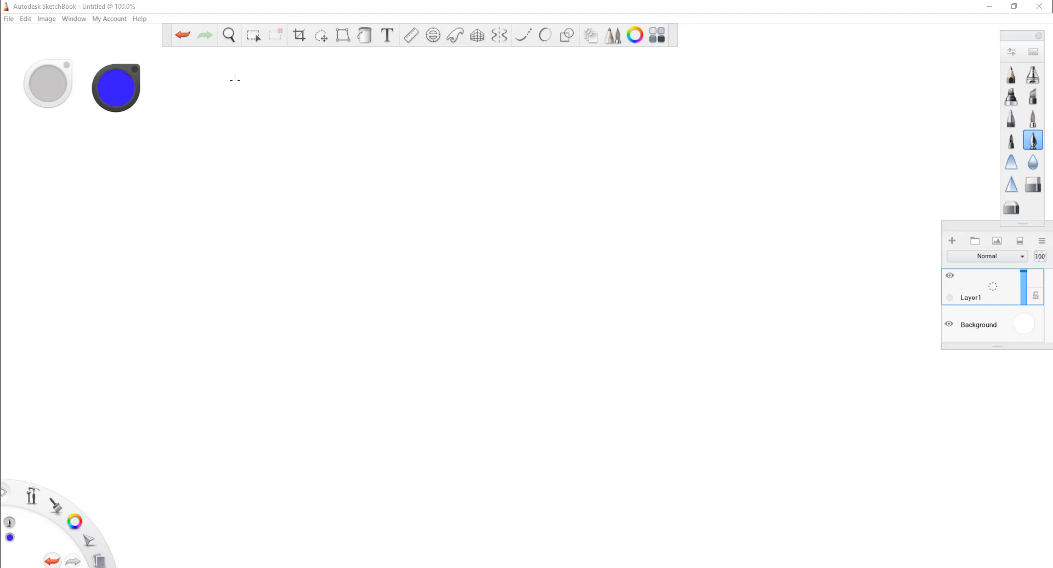
{"action": "mouse_move", "coordinate": [234, 81]}
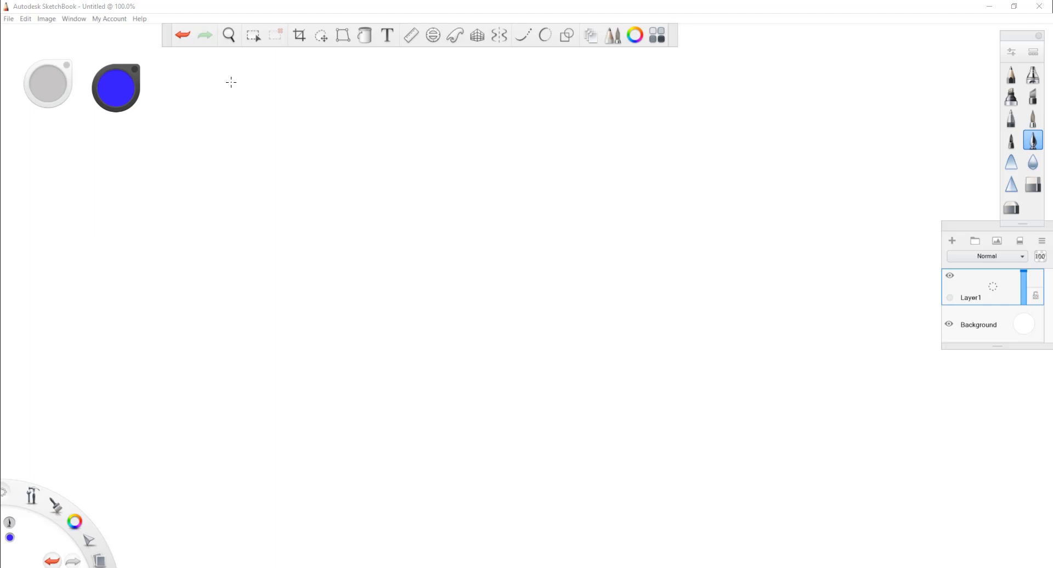
{"action": "mouse_move", "coordinate": [228, 81]}
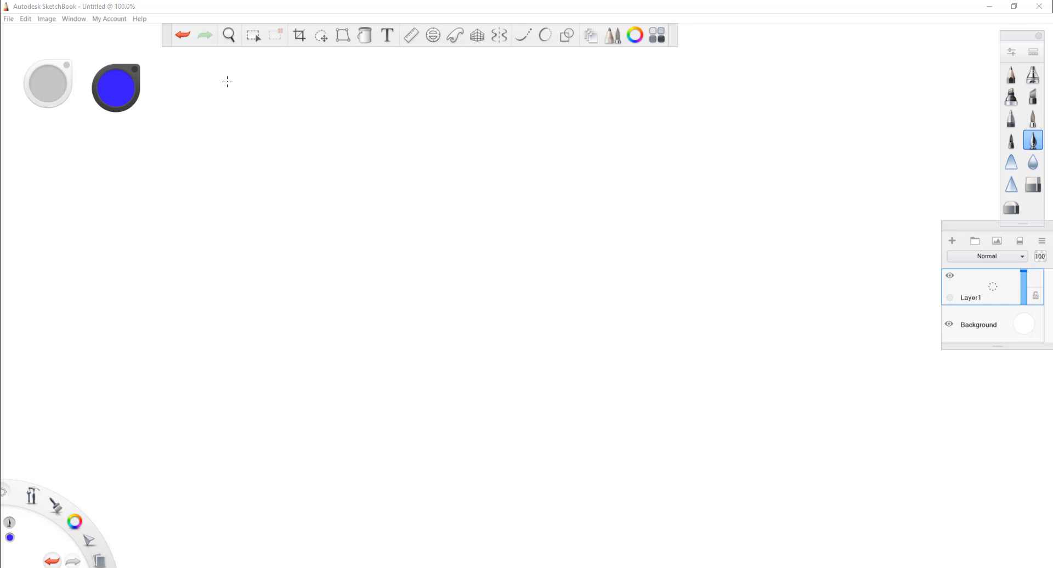
{"action": "mouse_move", "coordinate": [220, 82]}
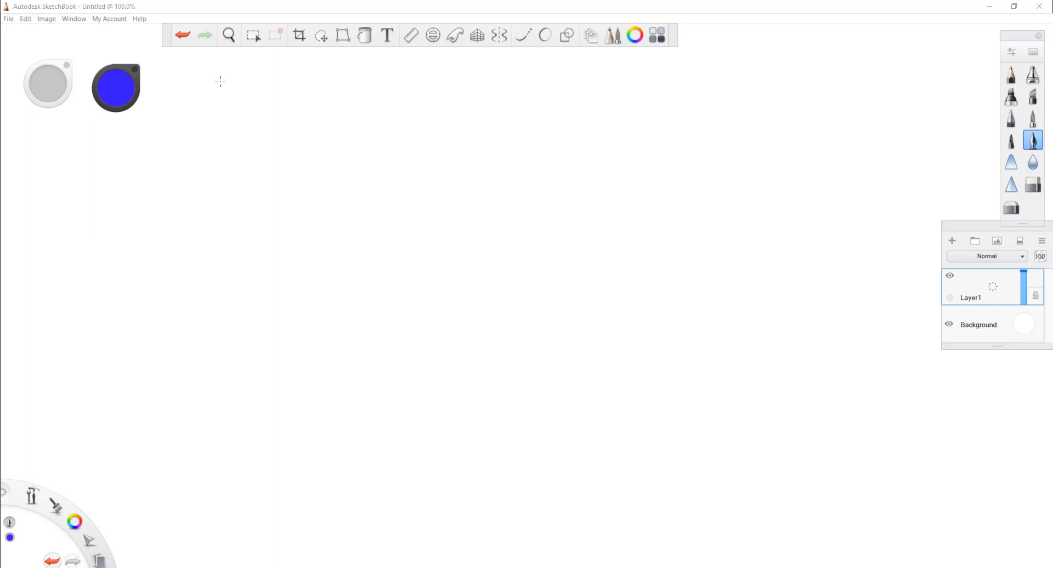
{"action": "mouse_move", "coordinate": [226, 81]}
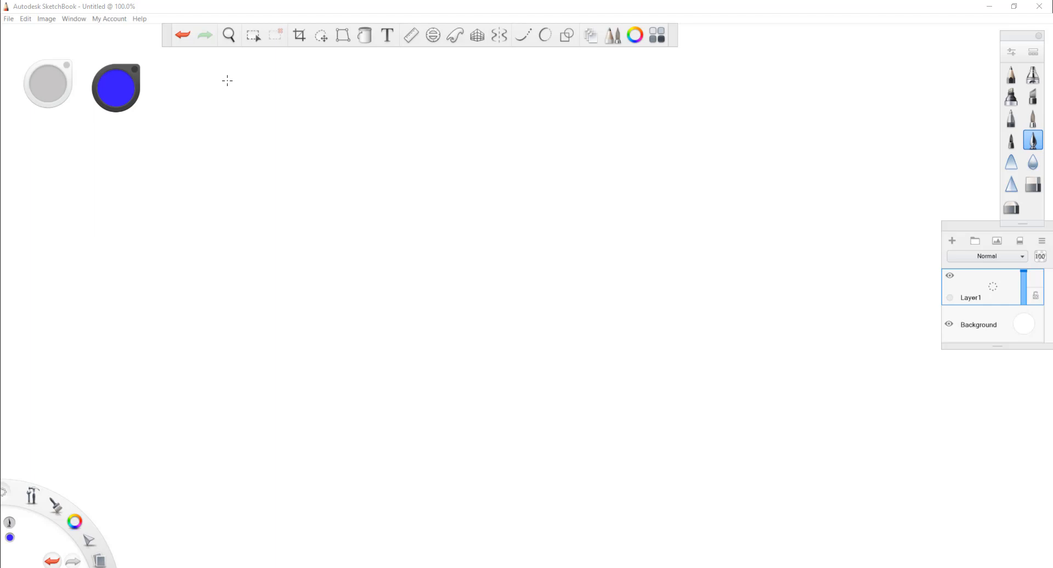
{"action": "mouse_move", "coordinate": [245, 80]}
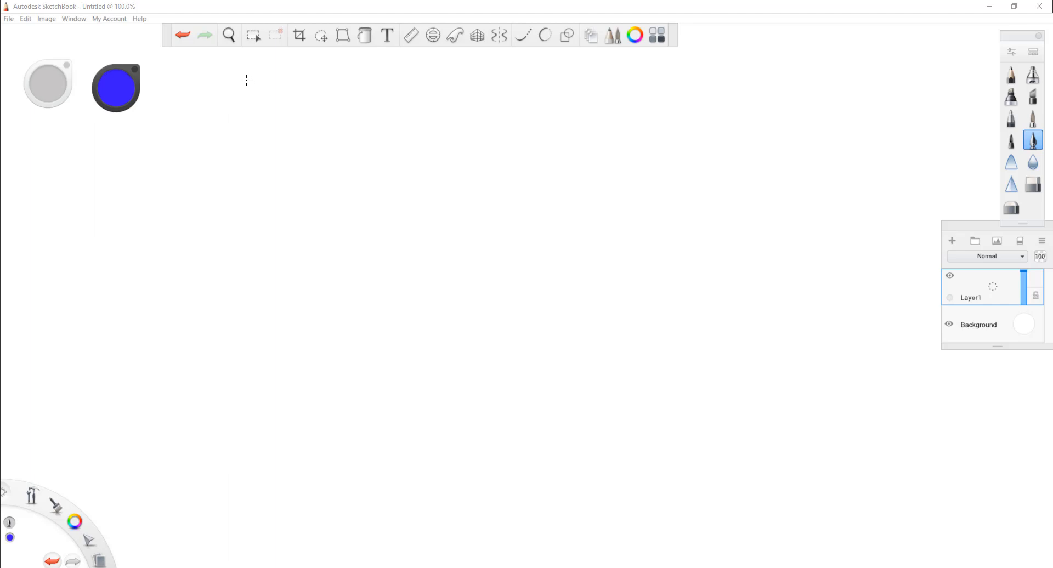
{"action": "mouse_move", "coordinate": [236, 83]}
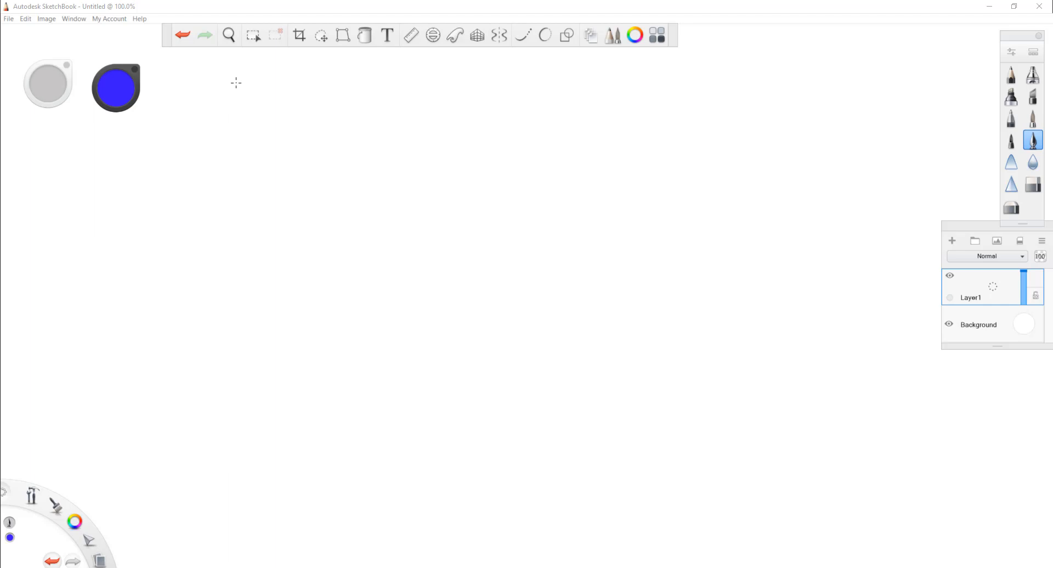
{"action": "mouse_move", "coordinate": [232, 84]}
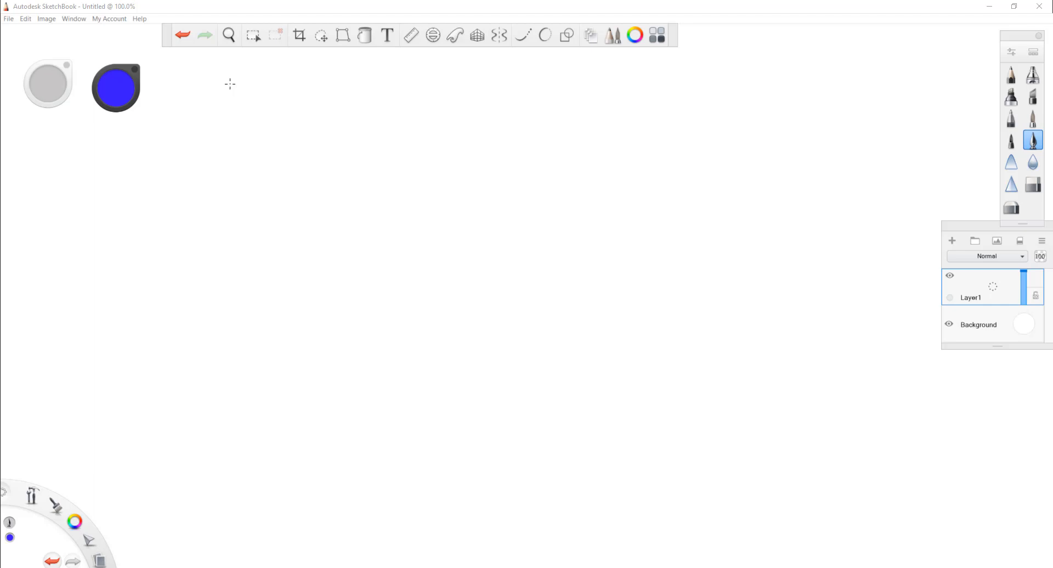
{"action": "mouse_move", "coordinate": [222, 85]}
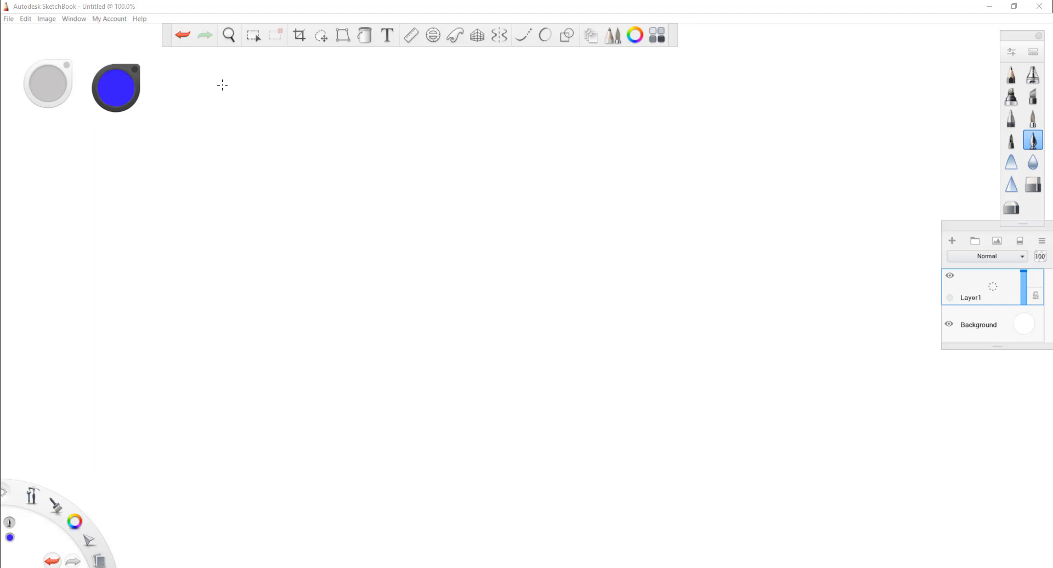
{"action": "mouse_move", "coordinate": [224, 86]}
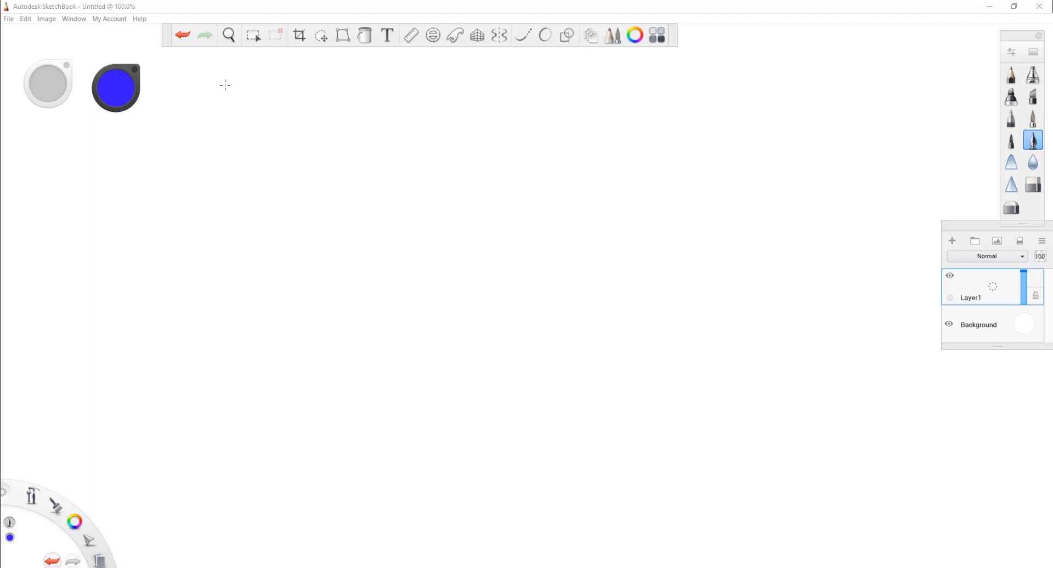
{"action": "mouse_move", "coordinate": [220, 86]}
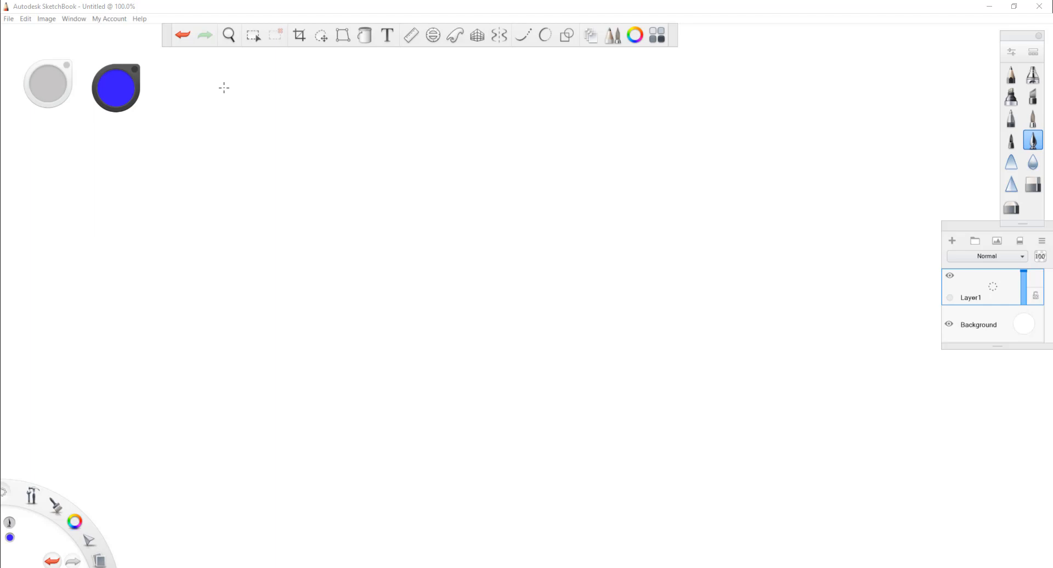
{"action": "mouse_move", "coordinate": [222, 133]}
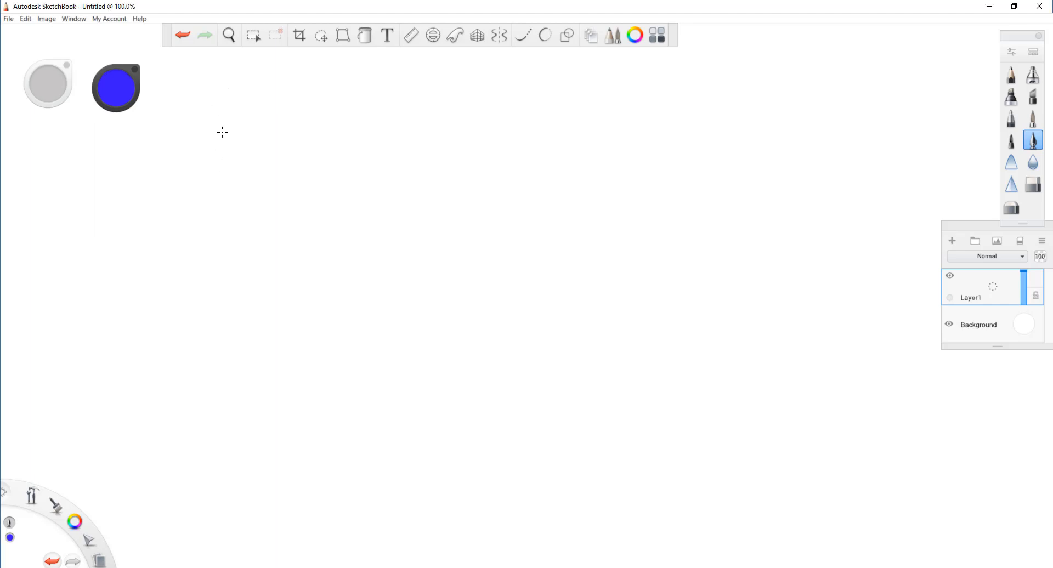
Step: Sketch the first rectangle with O beneath it and an arrow pointing right
{"action": "left_click_drag", "start_coordinate": [222, 80], "coordinate": [325, 138]}
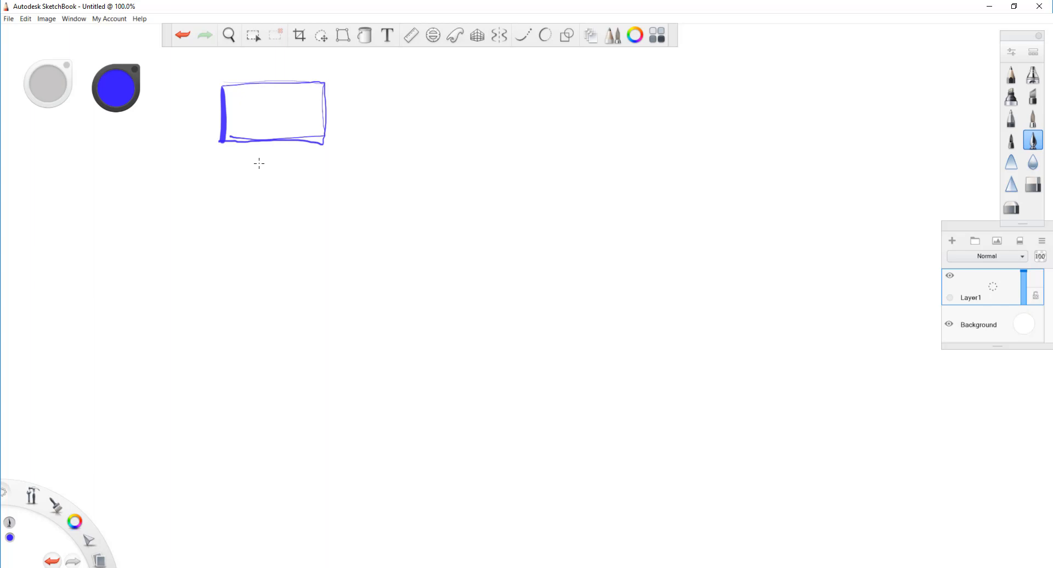
{"action": "left_click_drag", "start_coordinate": [265, 158], "coordinate": [269, 166]}
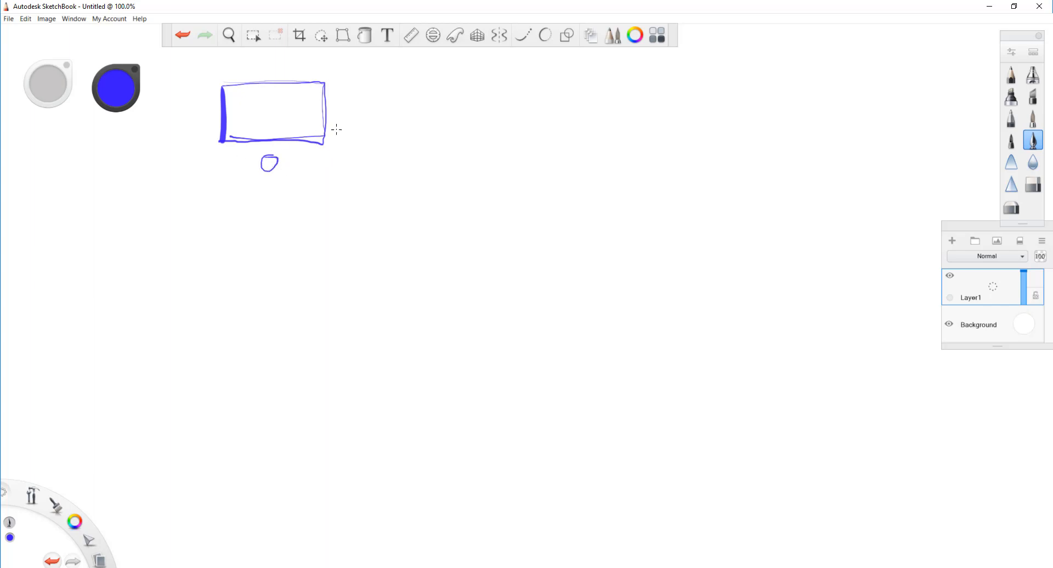
{"action": "left_click_drag", "start_coordinate": [355, 111], "coordinate": [397, 108]}
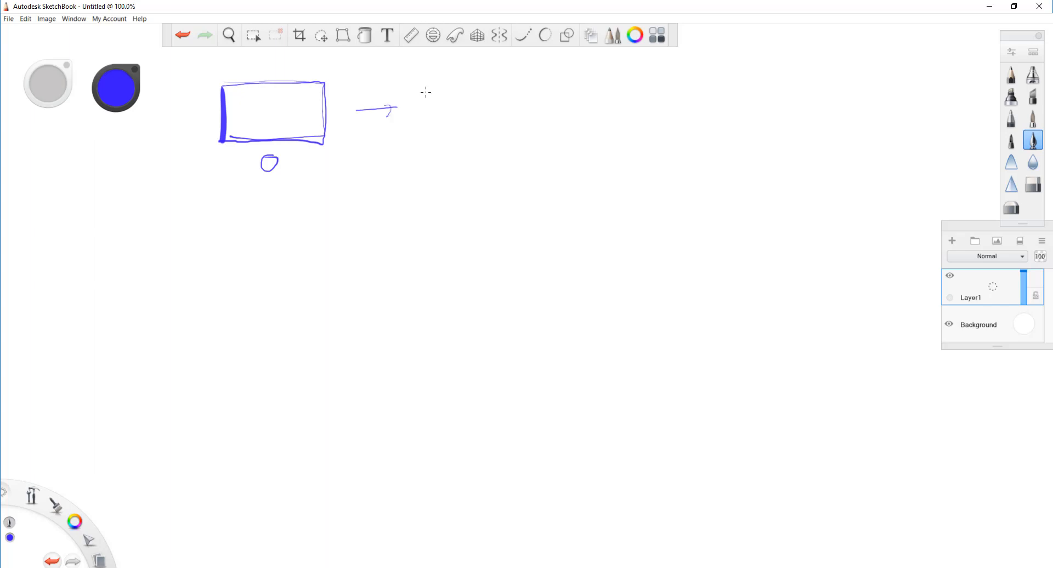
Step: Sketch the second rectangle after the arrow and label it g underneath
{"action": "left_click_drag", "start_coordinate": [427, 89], "coordinate": [427, 141]}
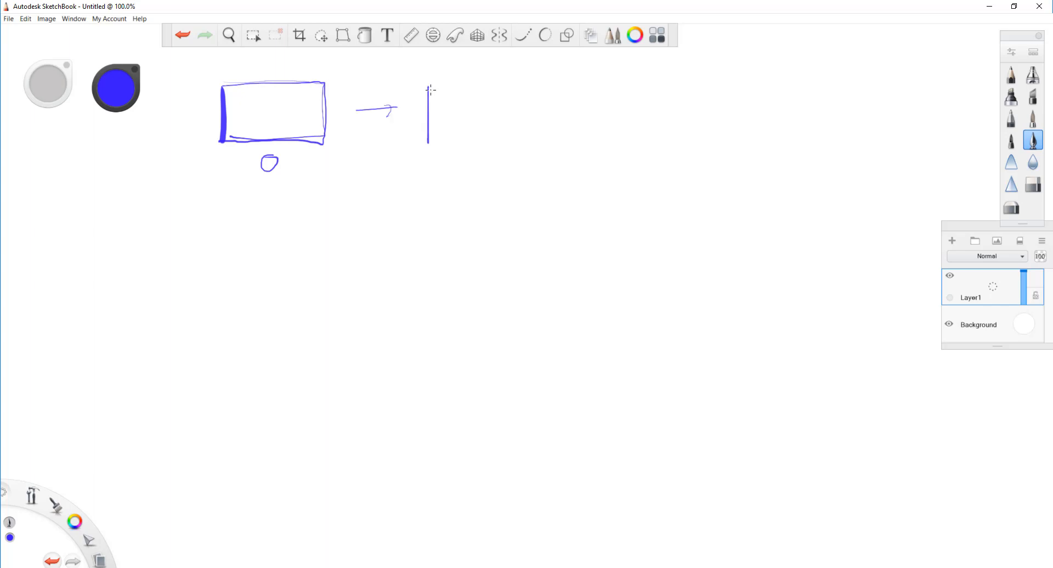
{"action": "left_click_drag", "start_coordinate": [428, 85], "coordinate": [534, 144]}
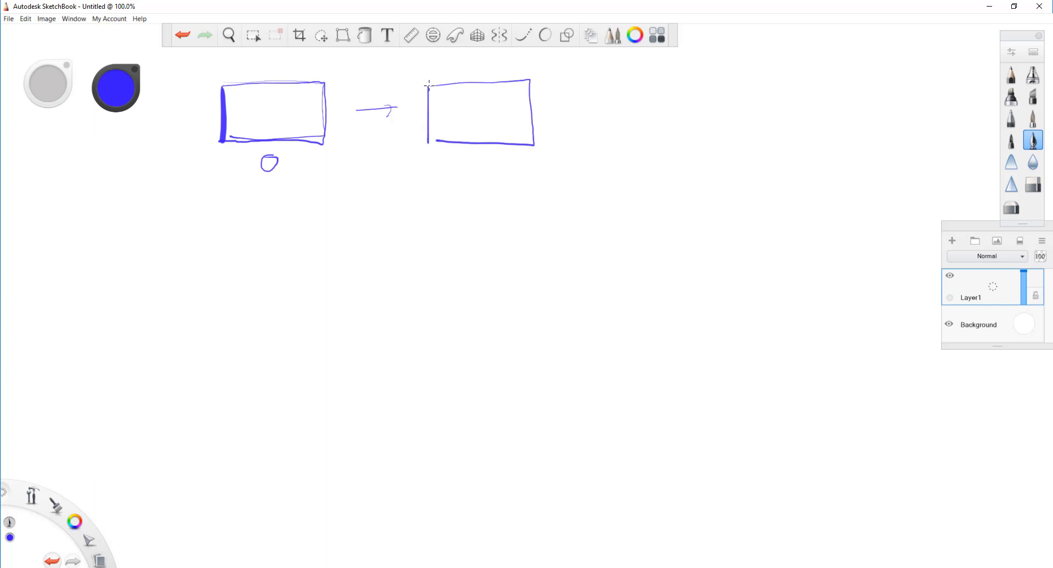
{"action": "left_click_drag", "start_coordinate": [459, 148], "coordinate": [462, 174]}
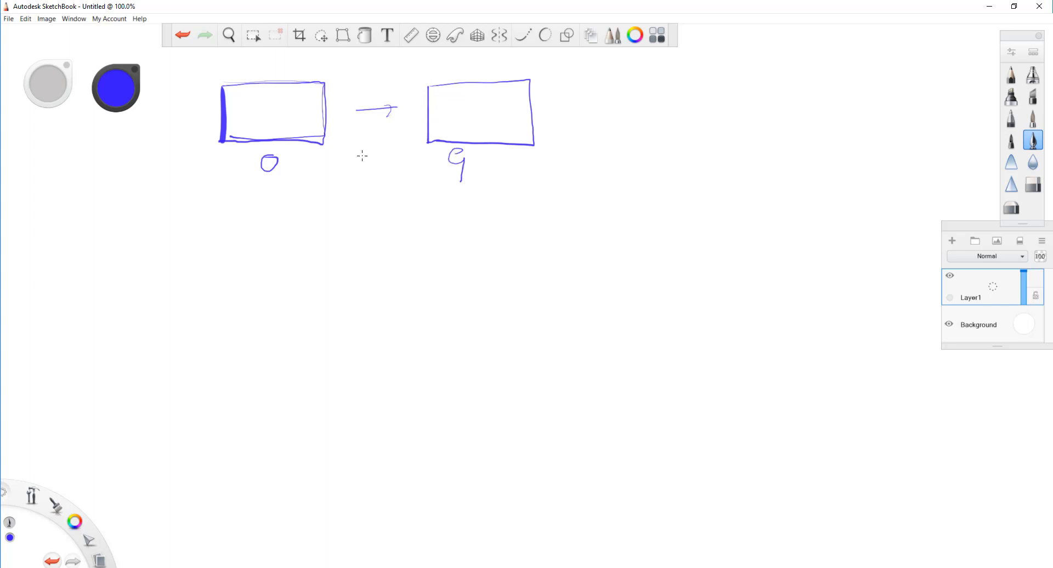
{"action": "mouse_move", "coordinate": [269, 214]}
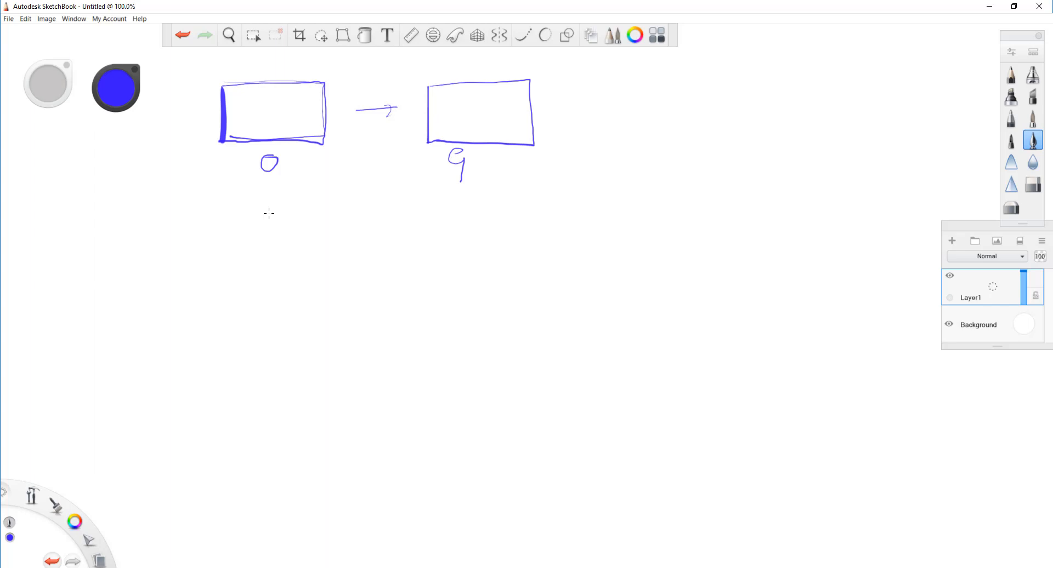
Step: Handwrite 'S = original +' below the first rectangle
{"action": "left_click_drag", "start_coordinate": [282, 205], "coordinate": [272, 241]}
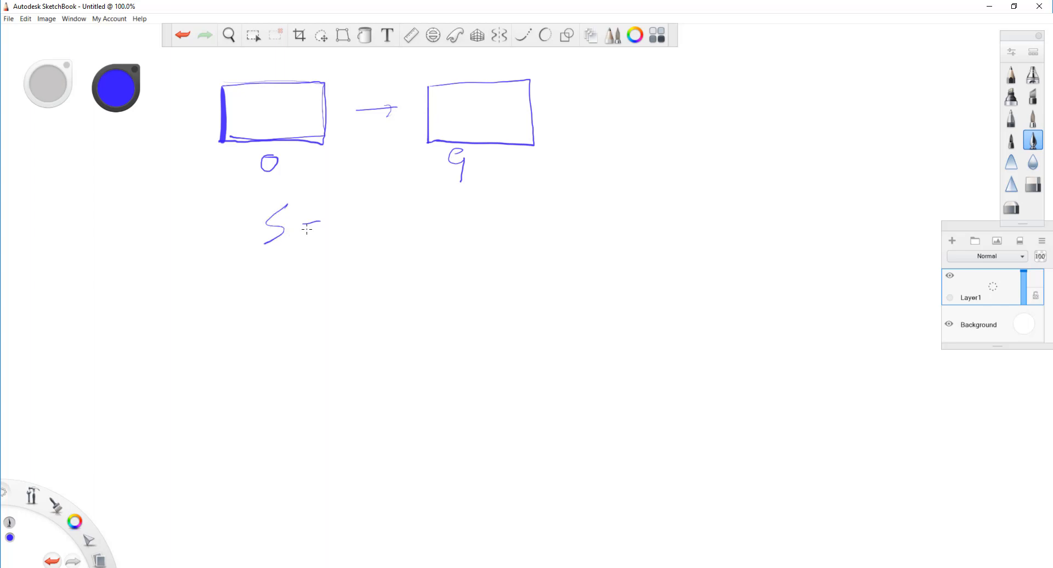
{"action": "left_click_drag", "start_coordinate": [302, 229], "coordinate": [321, 227]}
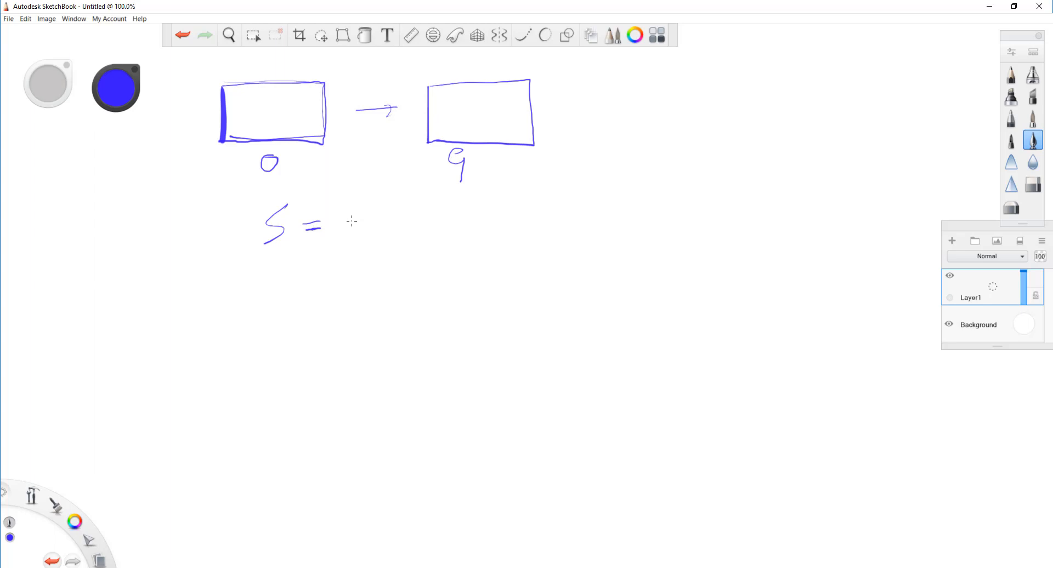
{"action": "left_click_drag", "start_coordinate": [345, 232], "coordinate": [355, 214]}
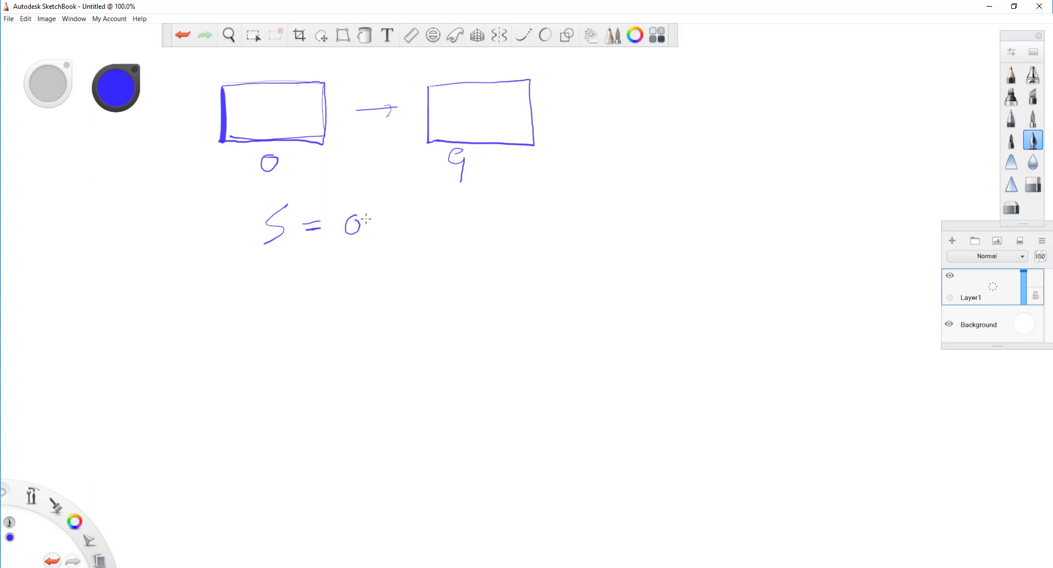
{"action": "left_click_drag", "start_coordinate": [363, 225], "coordinate": [403, 228]}
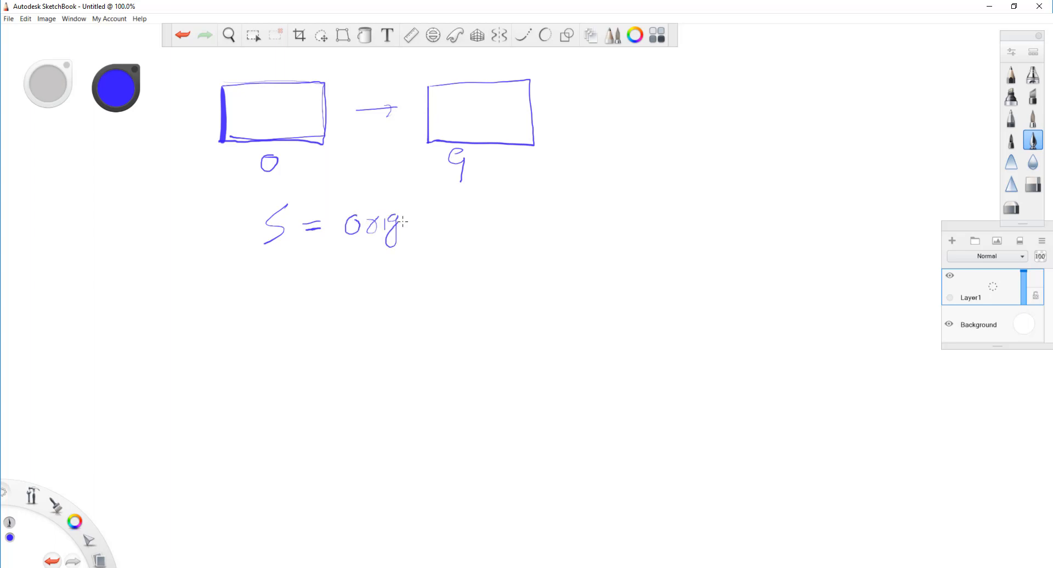
{"action": "left_click_drag", "start_coordinate": [402, 221], "coordinate": [440, 228]}
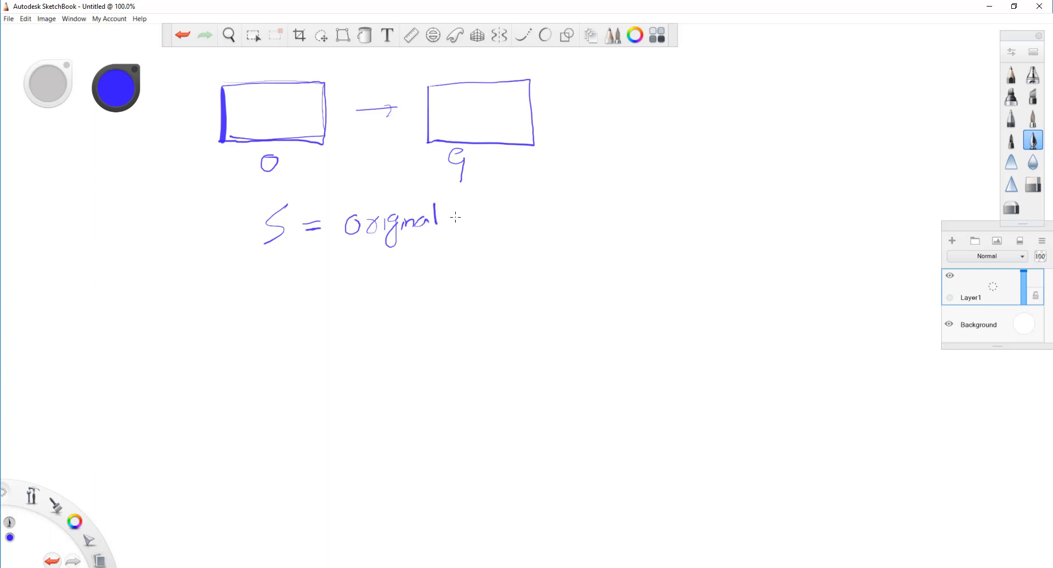
{"action": "left_click_drag", "start_coordinate": [456, 208], "coordinate": [470, 228]}
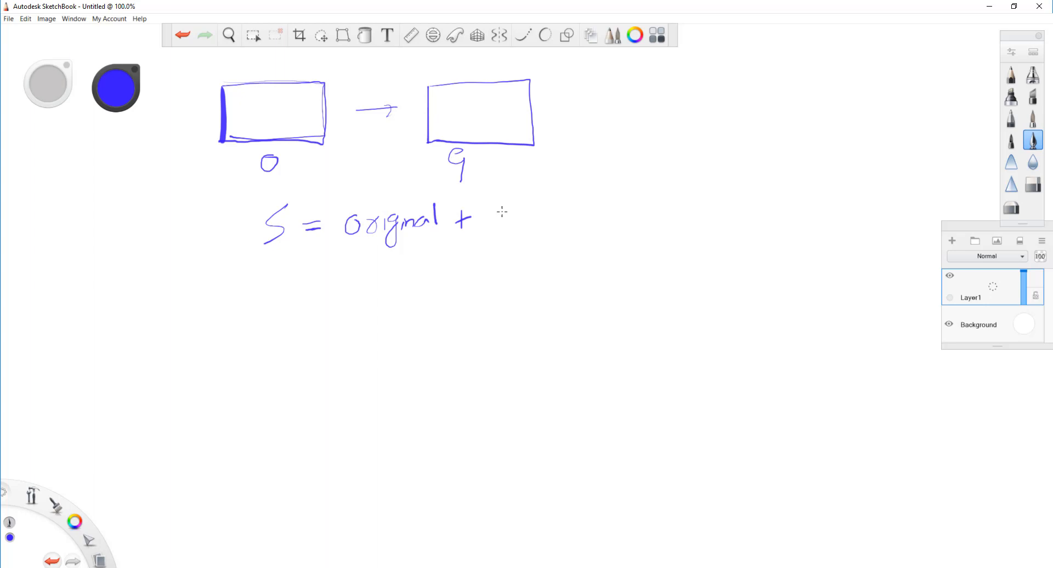
Step: Handwrite '(original − blurred)' and underline the difference term
{"action": "left_click_drag", "start_coordinate": [510, 205], "coordinate": [508, 238]}
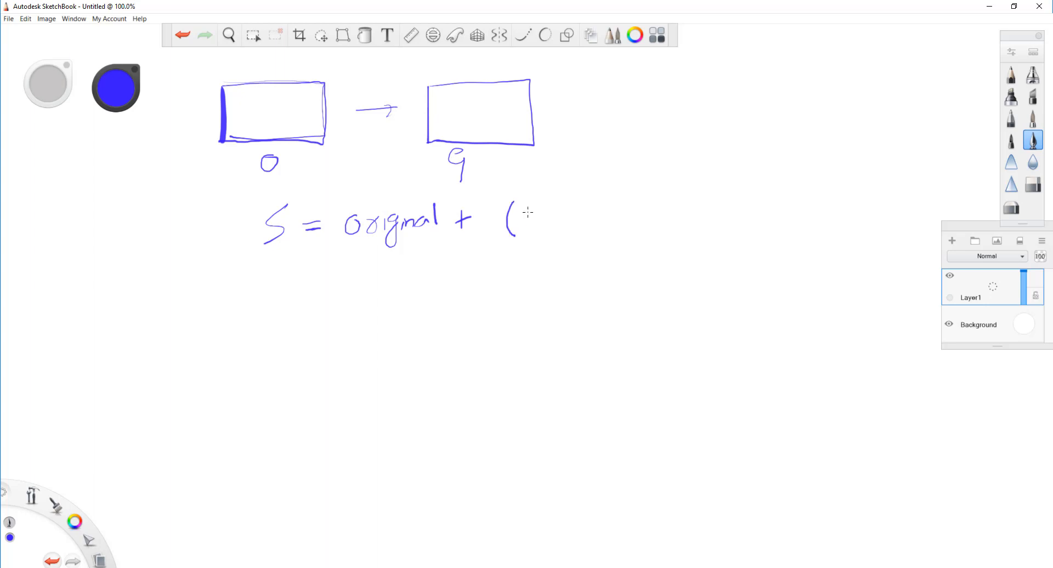
{"action": "left_click_drag", "start_coordinate": [516, 222], "coordinate": [564, 215]}
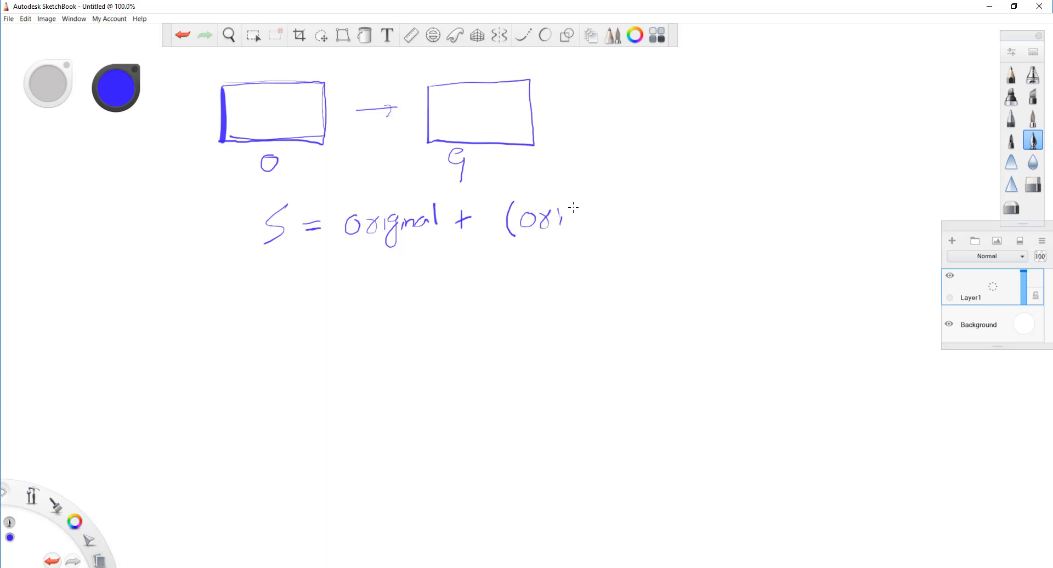
{"action": "left_click_drag", "start_coordinate": [543, 218], "coordinate": [608, 218]}
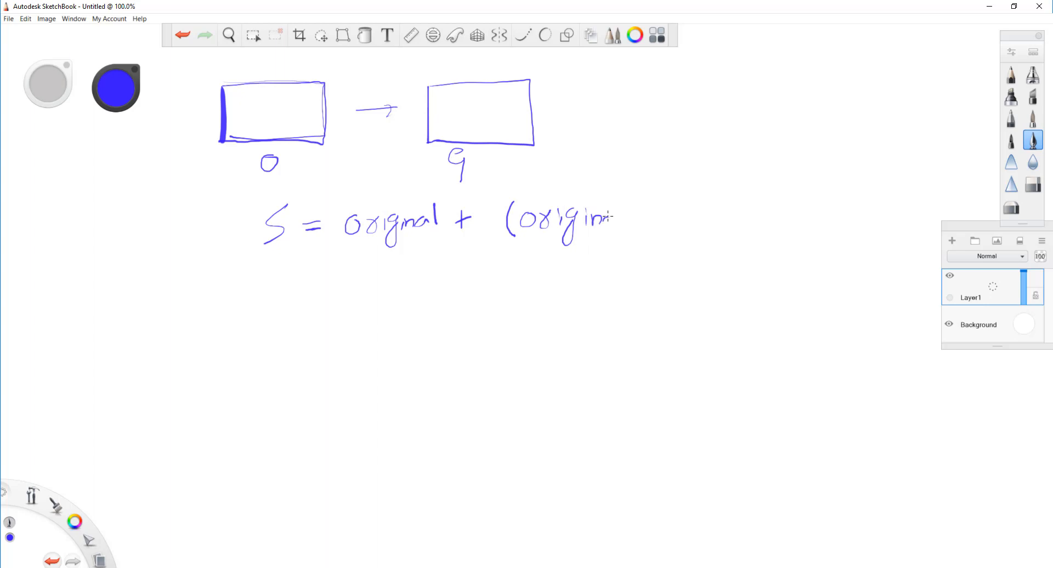
{"action": "left_click_drag", "start_coordinate": [611, 215], "coordinate": [661, 215]}
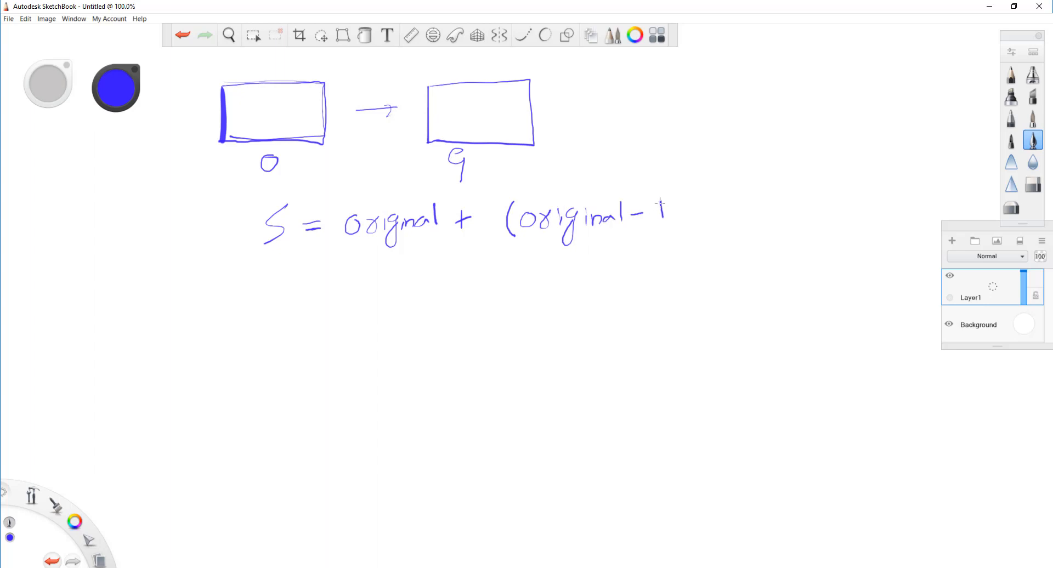
{"action": "left_click_drag", "start_coordinate": [654, 215], "coordinate": [705, 215]}
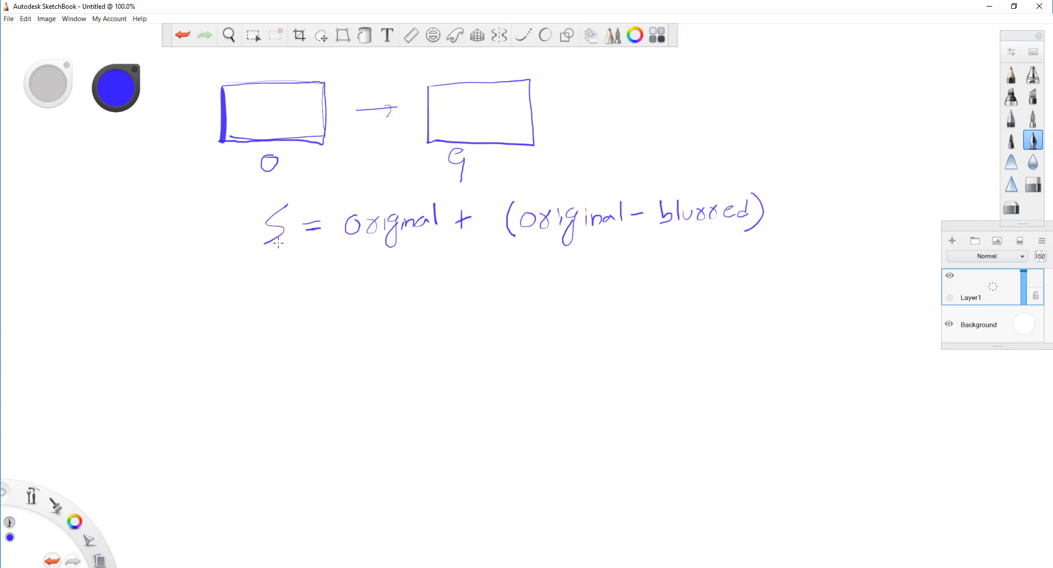
{"action": "mouse_move", "coordinate": [671, 205]}
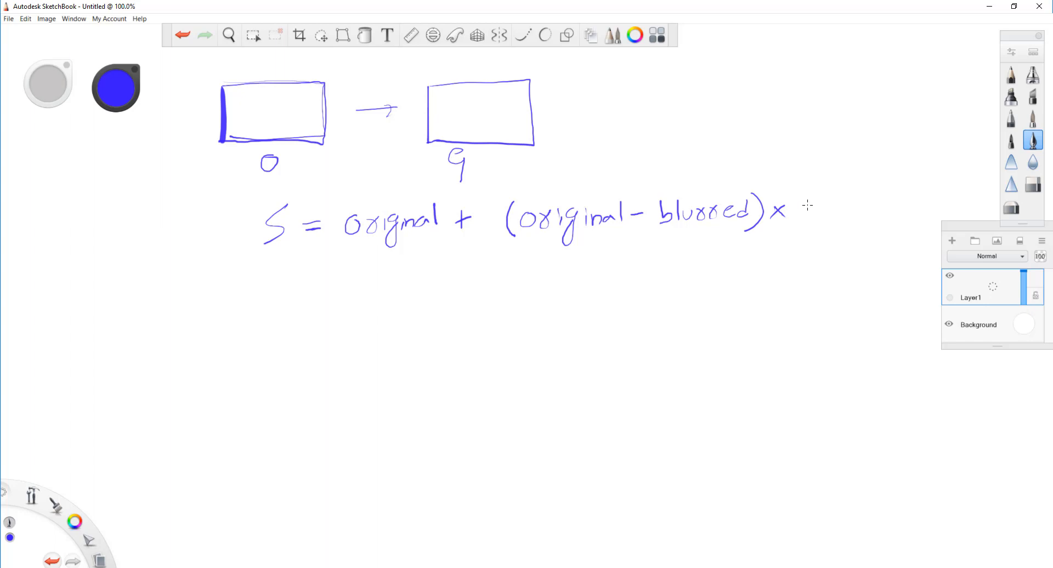
{"action": "mouse_move", "coordinate": [803, 206]}
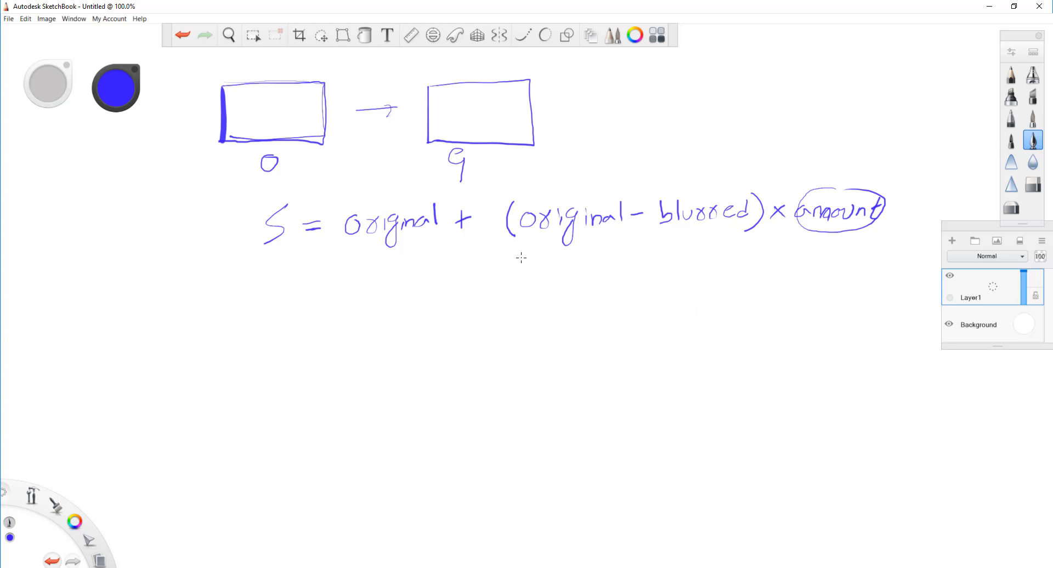
{"action": "left_click_drag", "start_coordinate": [519, 259], "coordinate": [775, 235]}
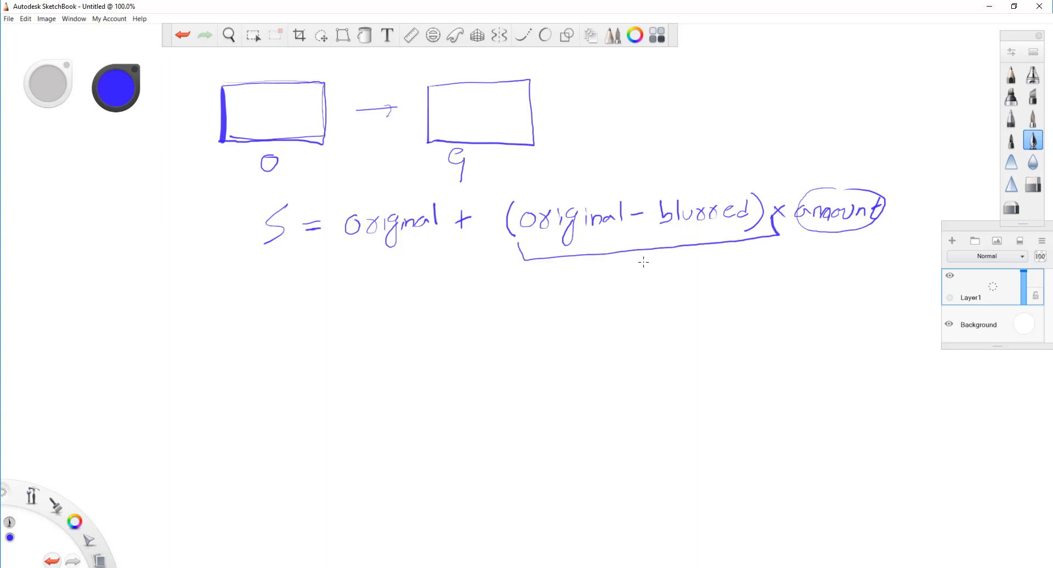
{"action": "mouse_move", "coordinate": [270, 288]}
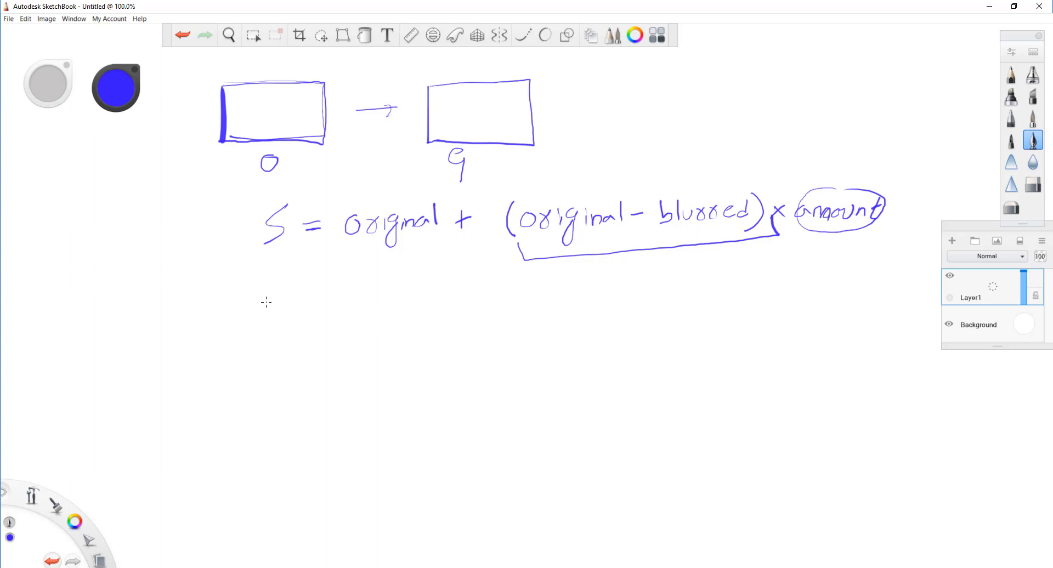
Step: Handwrite 'f_s(x,y) = f(x,y) + k' under the word equation
{"action": "left_click_drag", "start_coordinate": [272, 295], "coordinate": [273, 321]}
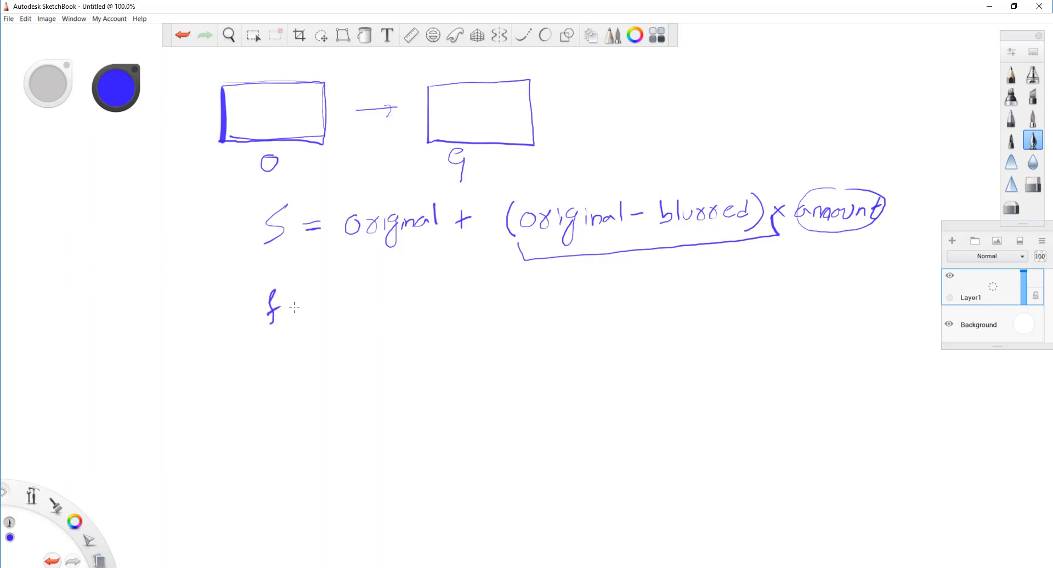
{"action": "left_click_drag", "start_coordinate": [285, 302], "coordinate": [295, 322]}
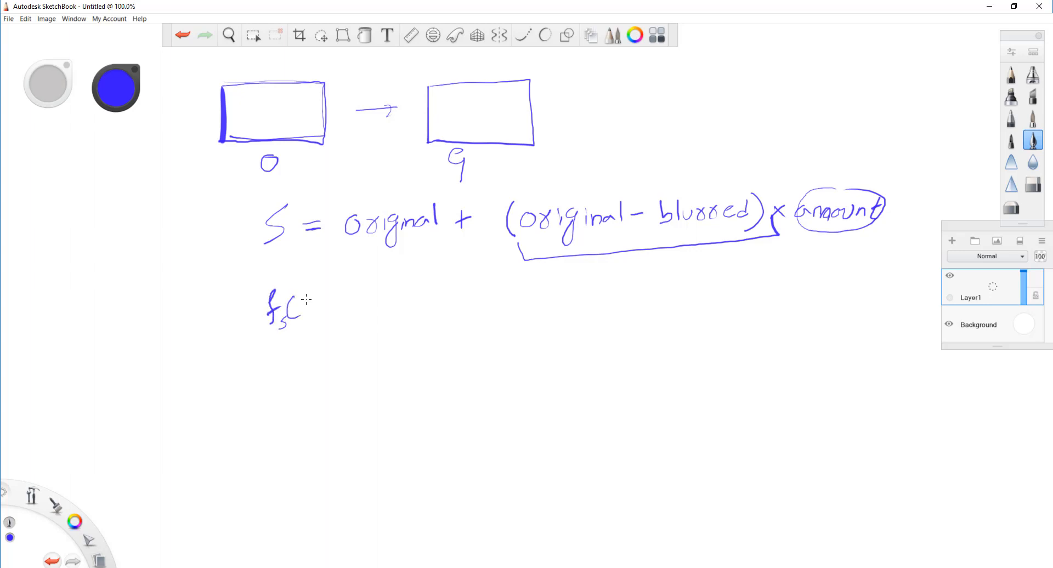
{"action": "left_click_drag", "start_coordinate": [288, 306], "coordinate": [345, 306]}
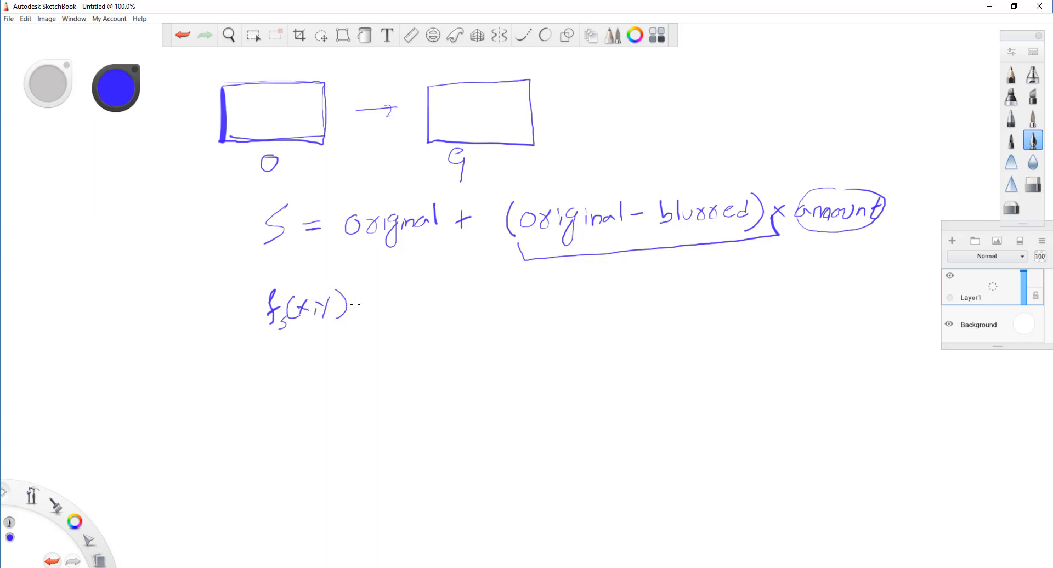
{"action": "mouse_move", "coordinate": [361, 300]}
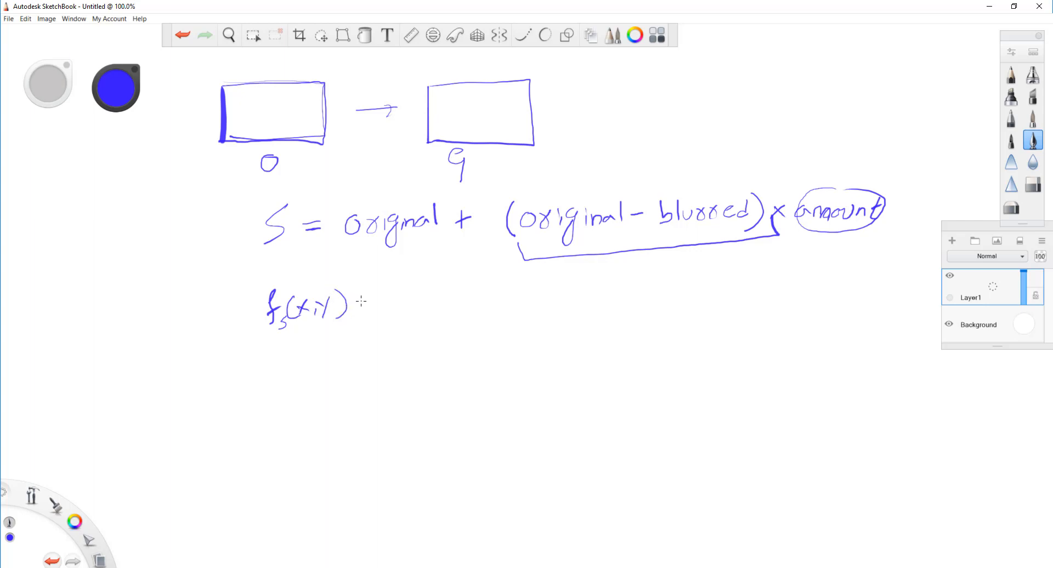
{"action": "left_click_drag", "start_coordinate": [370, 306], "coordinate": [395, 315]}
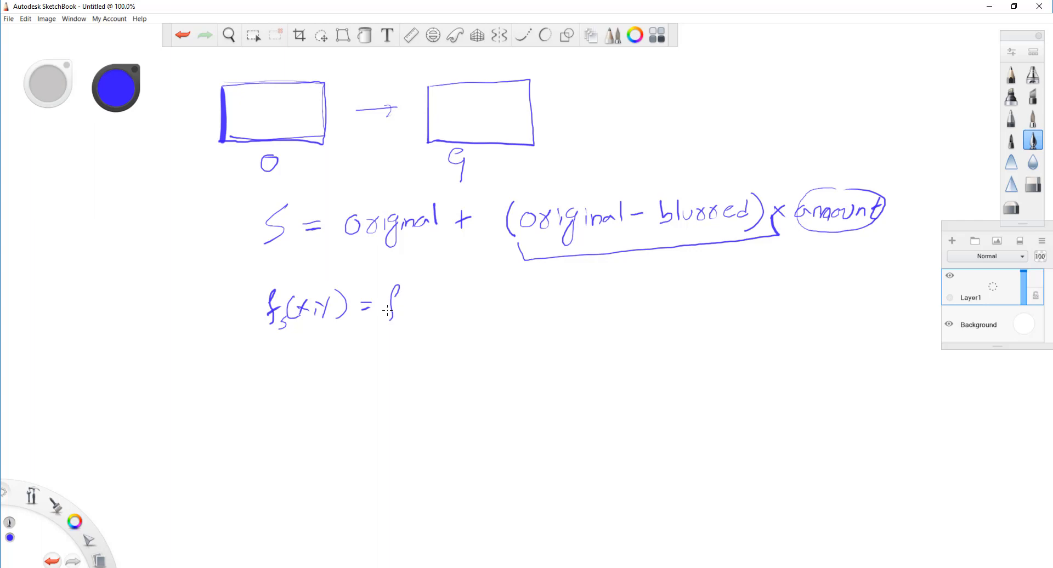
{"action": "left_click_drag", "start_coordinate": [409, 309], "coordinate": [443, 298]}
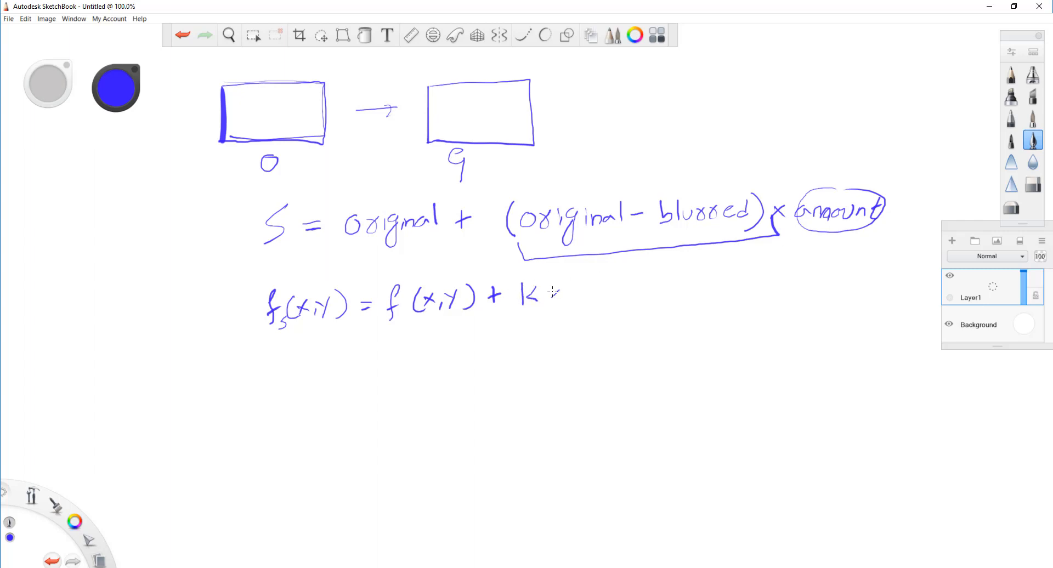
Step: Complete the formula with '× (f(x,y) − g(x,y))'
{"action": "left_click_drag", "start_coordinate": [550, 295], "coordinate": [578, 298]}
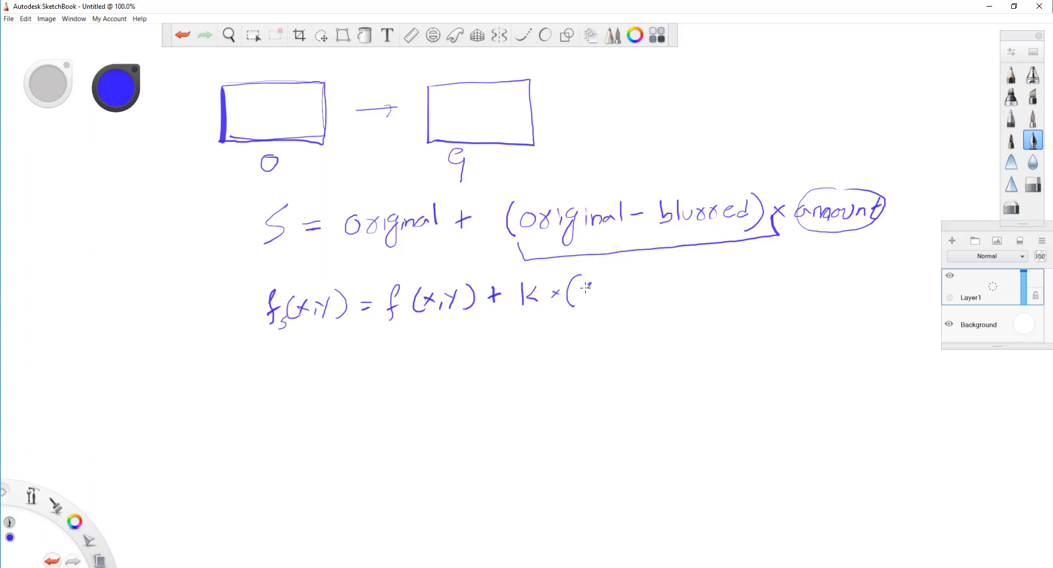
{"action": "left_click_drag", "start_coordinate": [581, 295], "coordinate": [627, 295]}
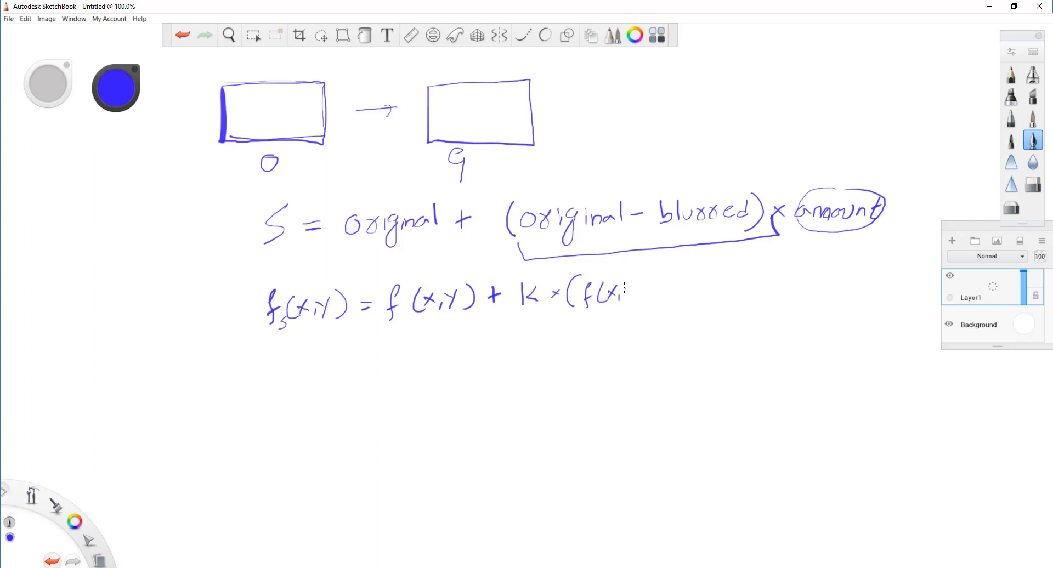
{"action": "left_click_drag", "start_coordinate": [617, 294], "coordinate": [661, 294]}
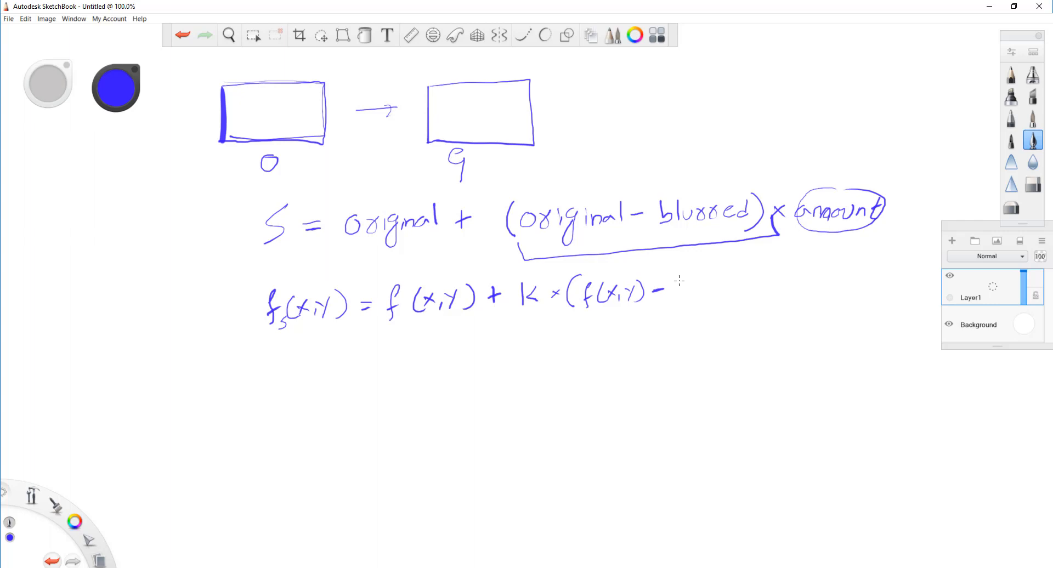
{"action": "left_click_drag", "start_coordinate": [671, 279], "coordinate": [681, 306]}
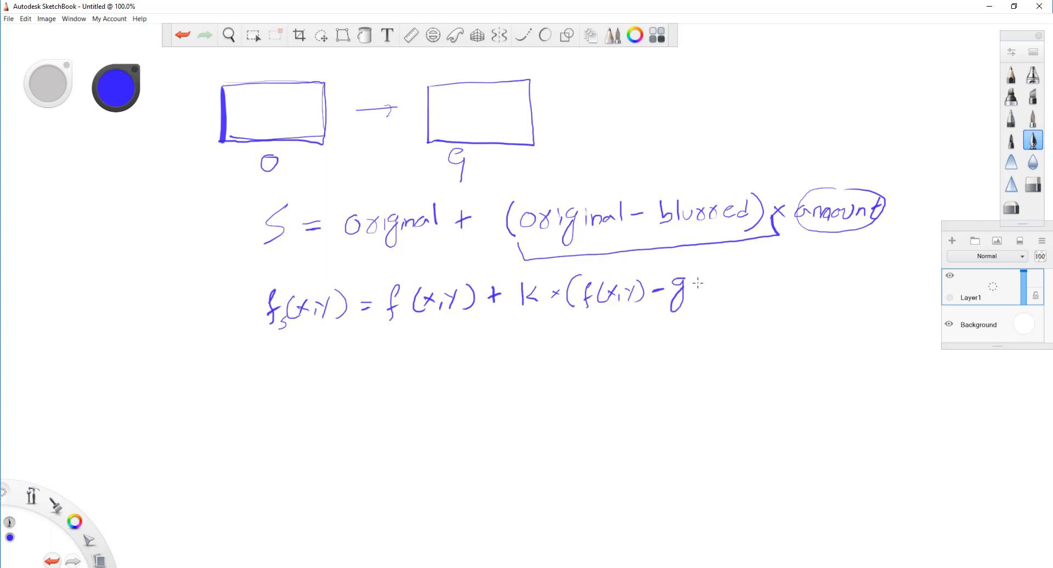
{"action": "left_click_drag", "start_coordinate": [698, 289], "coordinate": [722, 285]}
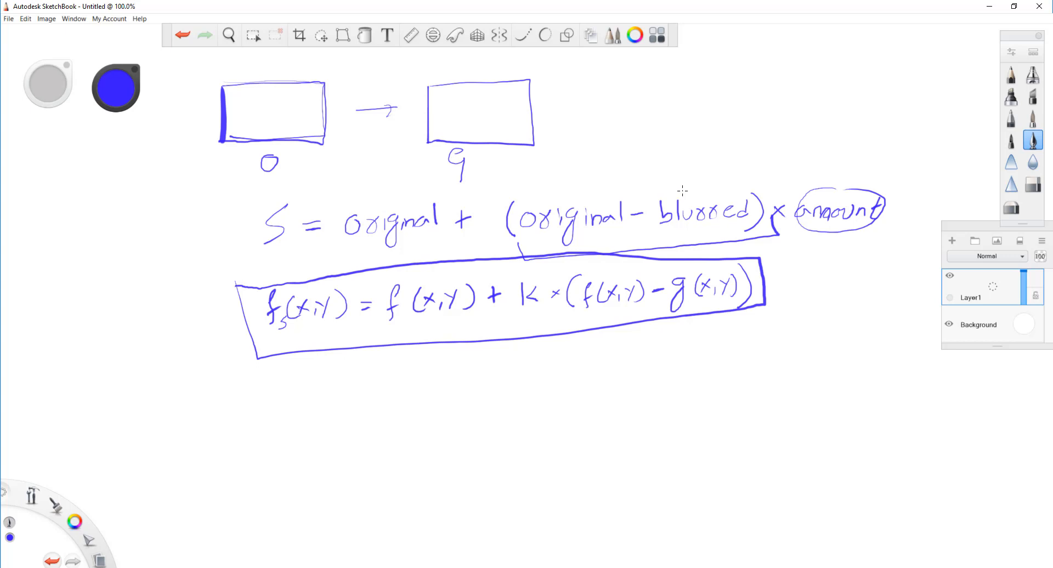
{"action": "mouse_move", "coordinate": [489, 328]}
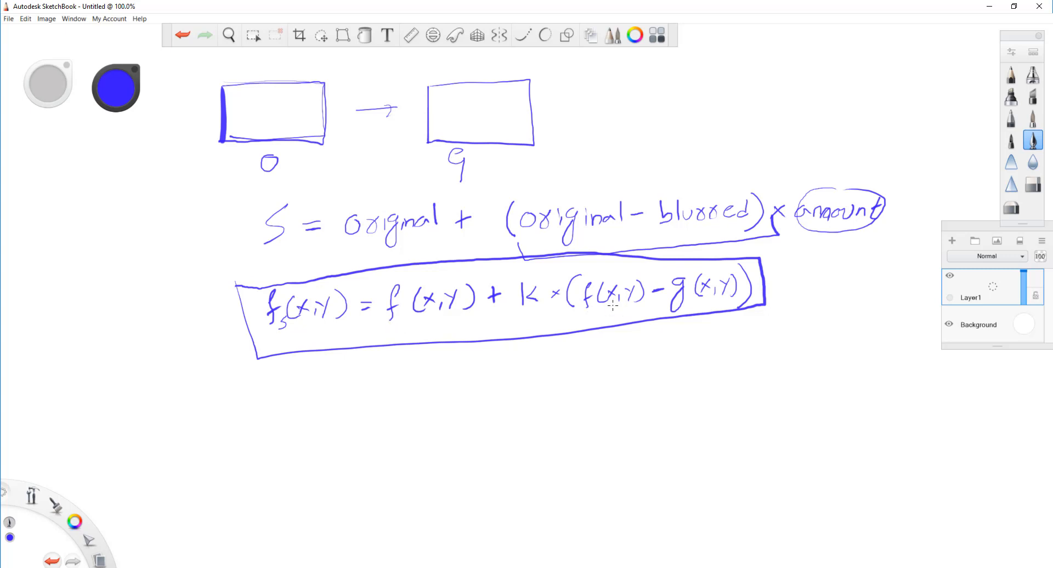
{"action": "mouse_move", "coordinate": [548, 309]}
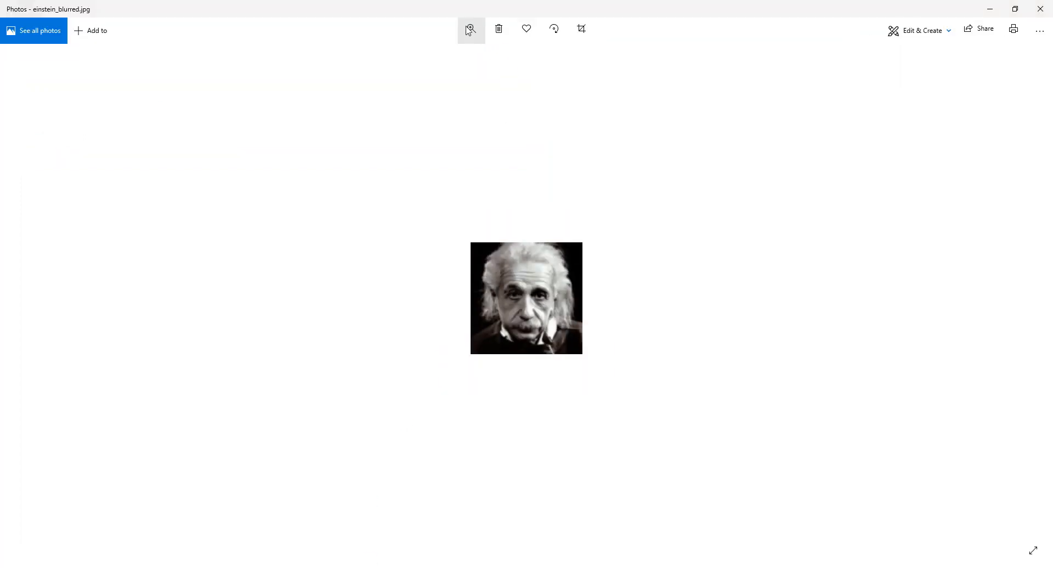
Step: View einstein_blurred.jpg in Windows Photos
{"action": "left_click", "coordinate": [471, 28]}
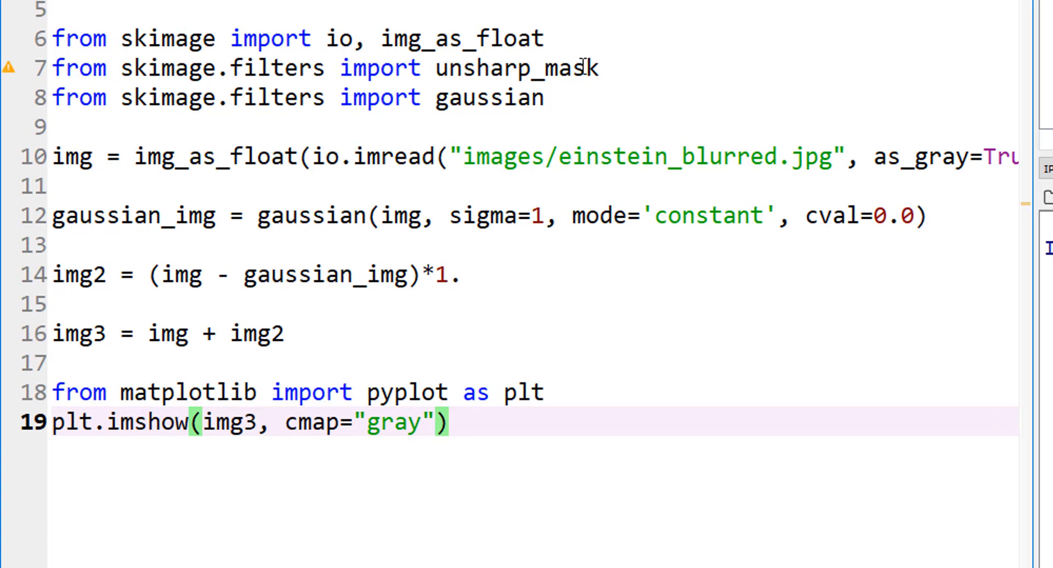
{"action": "mouse_move", "coordinate": [937, 333]}
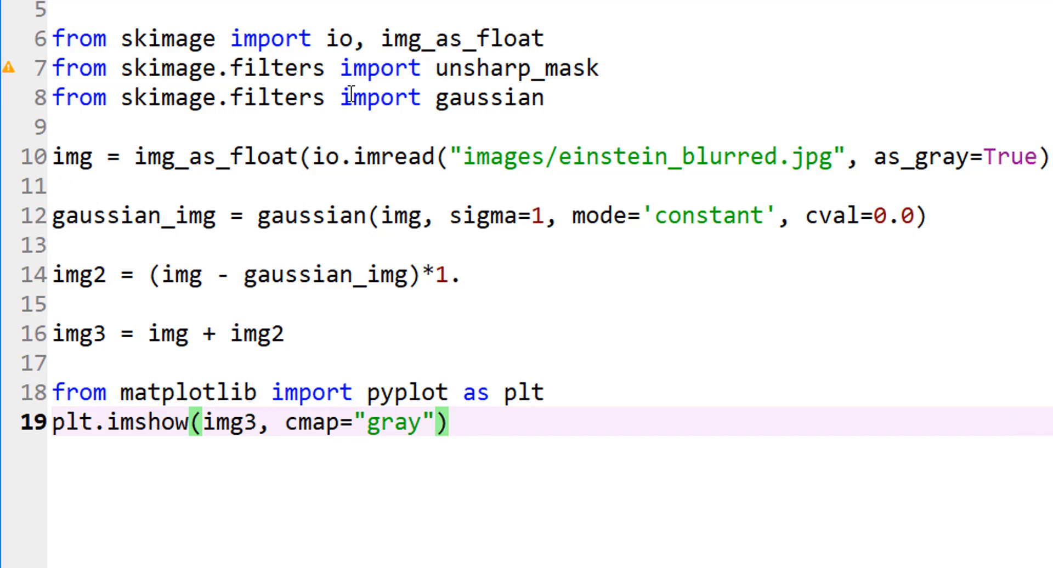
{"action": "mouse_move", "coordinate": [462, 136]}
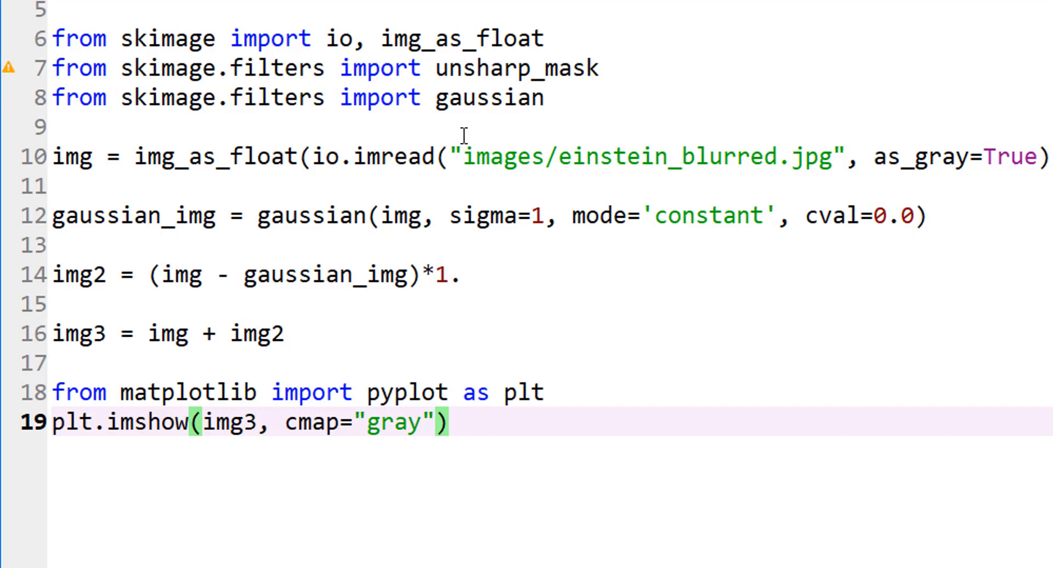
Step: Highlight the as_gray argument and every use of gaussian_img in the script
{"action": "double_click", "coordinate": [671, 156]}
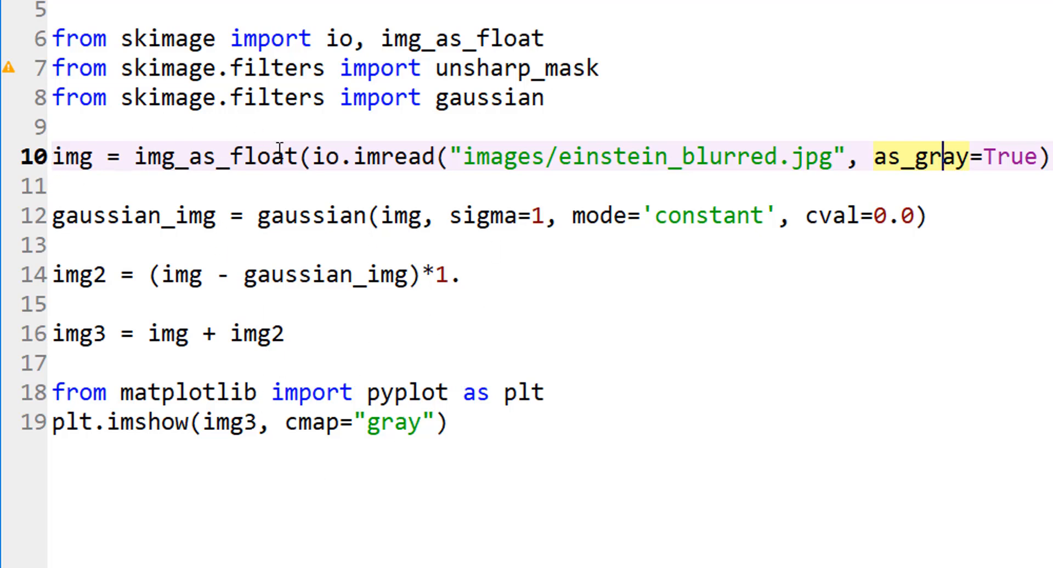
{"action": "double_click", "coordinate": [310, 216]}
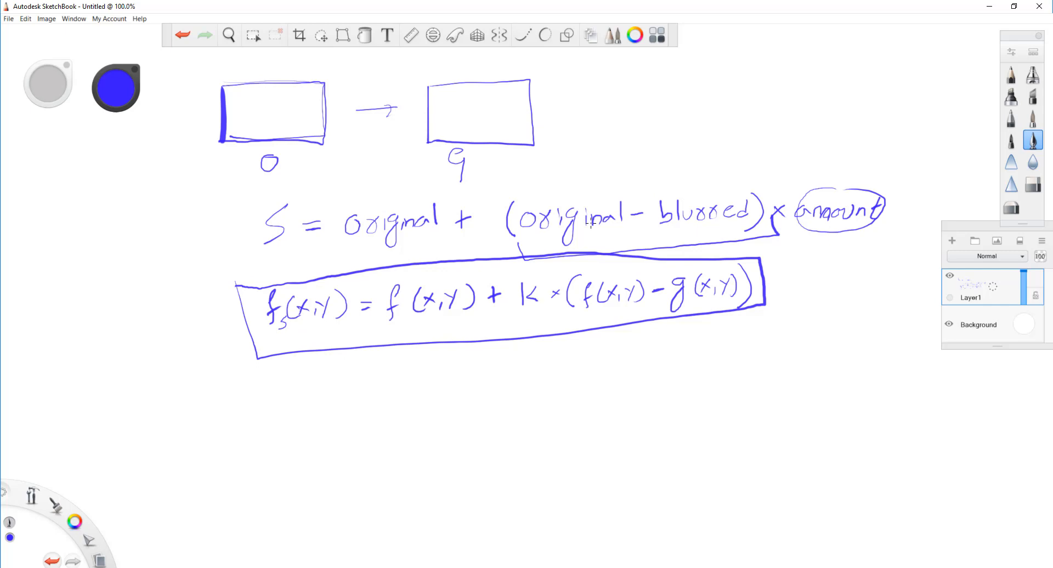
{"action": "mouse_move", "coordinate": [590, 223]}
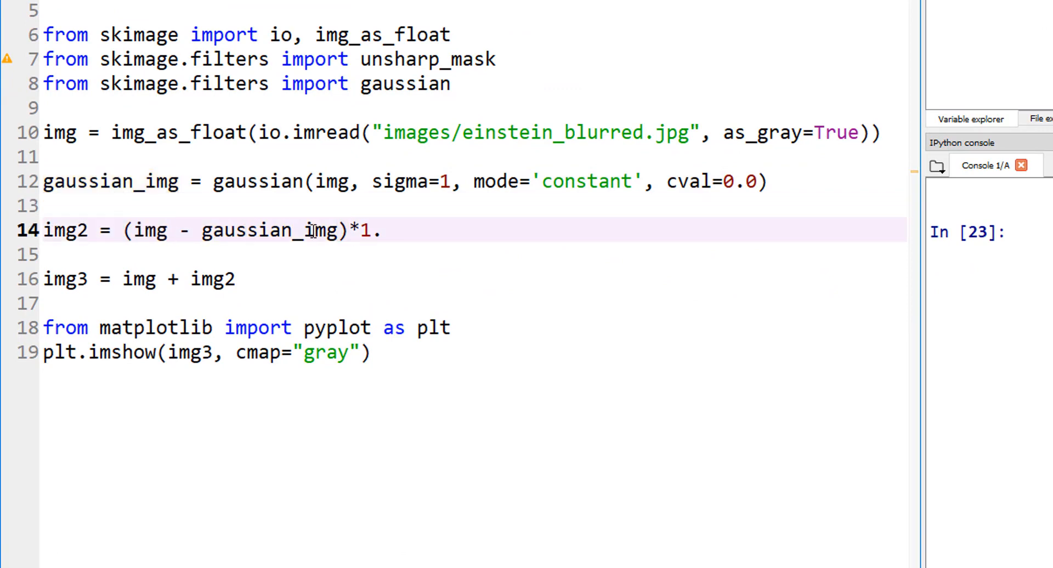
{"action": "double_click", "coordinate": [269, 230]}
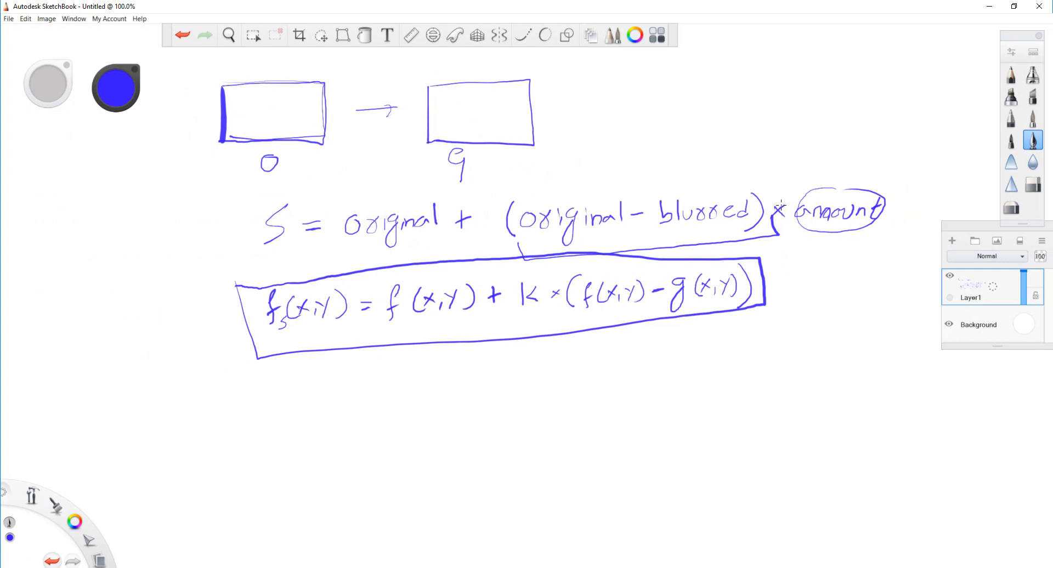
{"action": "mouse_move", "coordinate": [493, 494]}
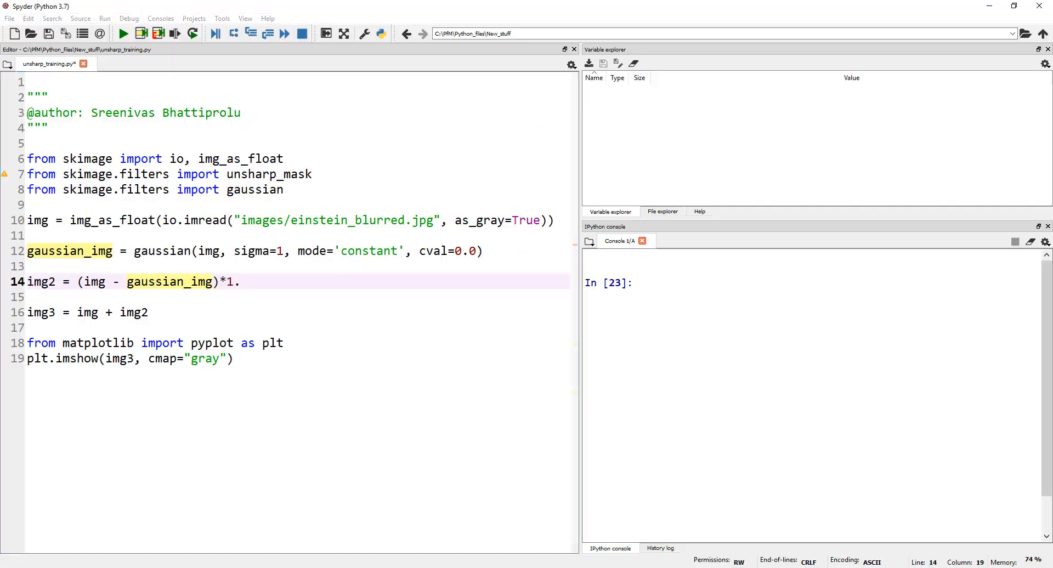
Step: Scale the difference by a new variable amount = 1.0 instead of a fixed 1, and highlight img2
{"action": "left_click", "coordinate": [246, 282]}
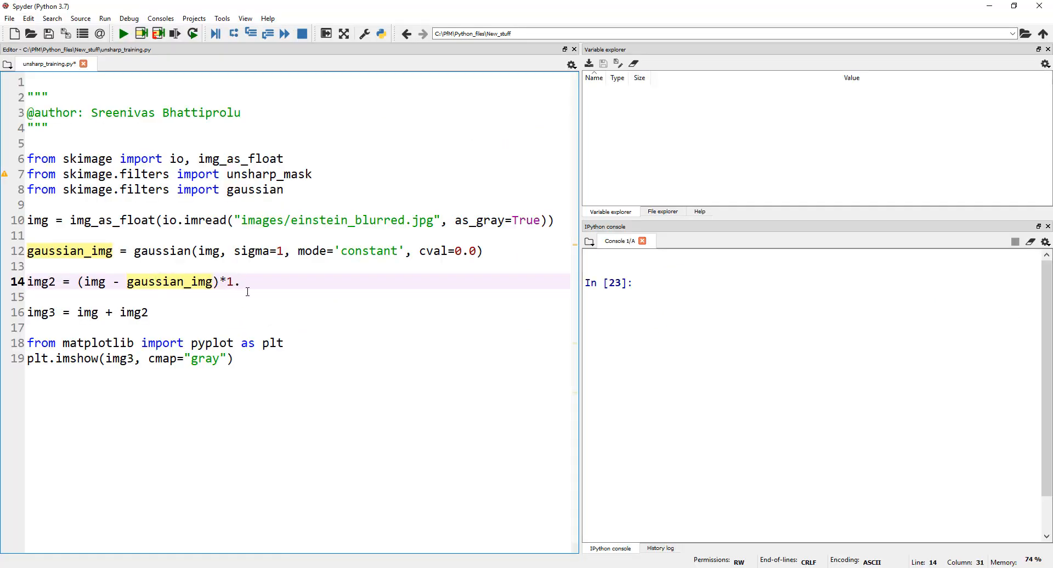
{"action": "type", "text": "amount"}
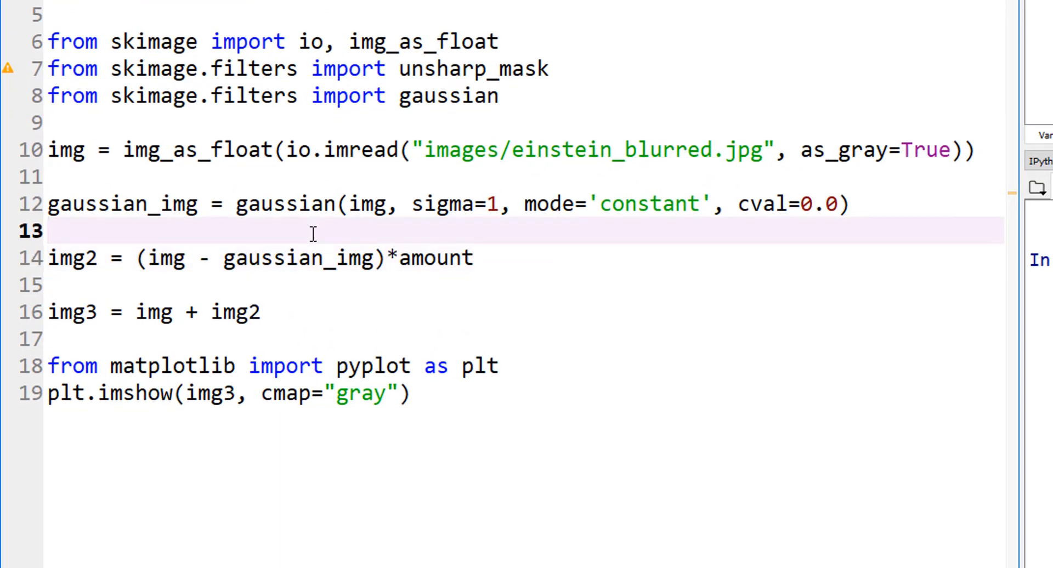
{"action": "type", "text": "amount ="}
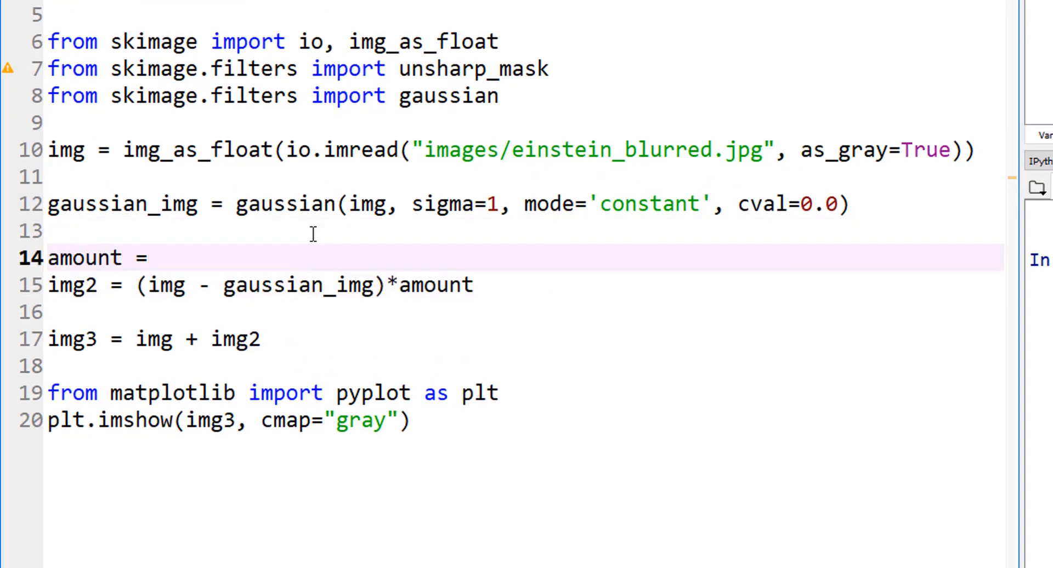
{"action": "type", "text": "1.0"}
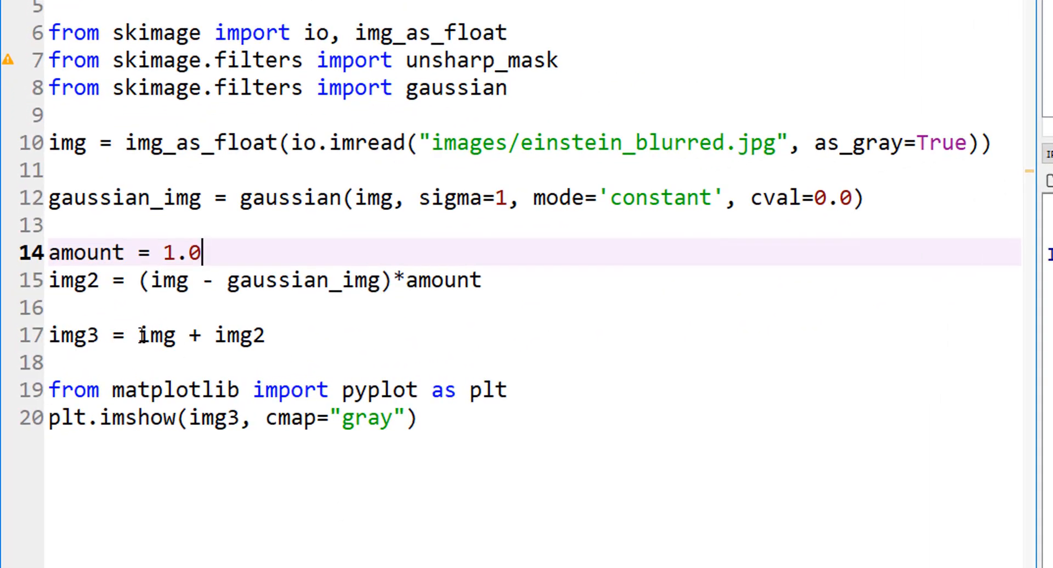
{"action": "double_click", "coordinate": [156, 335]}
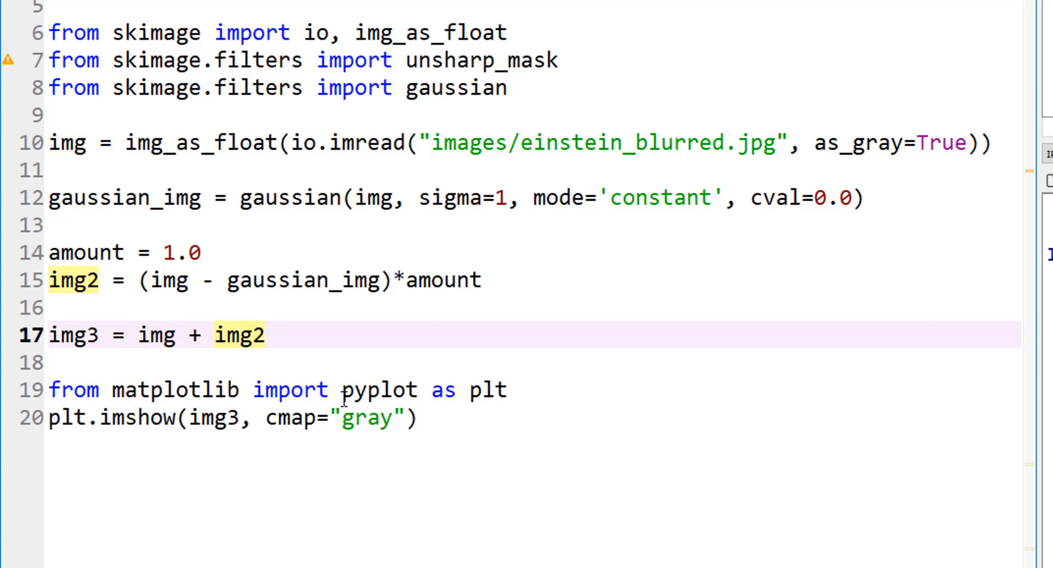
{"action": "mouse_move", "coordinate": [381, 425]}
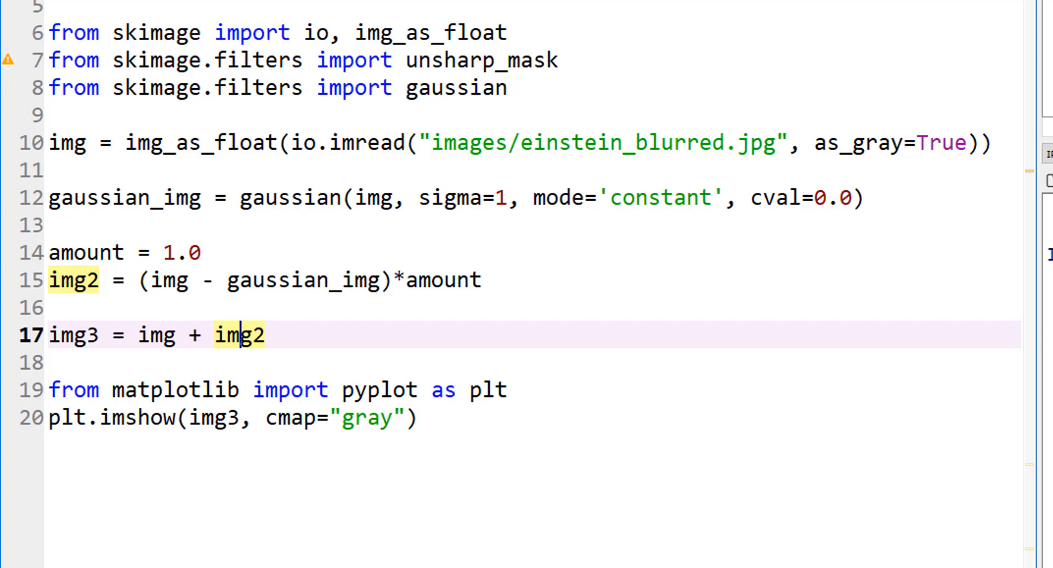
{"action": "left_click", "coordinate": [241, 418]}
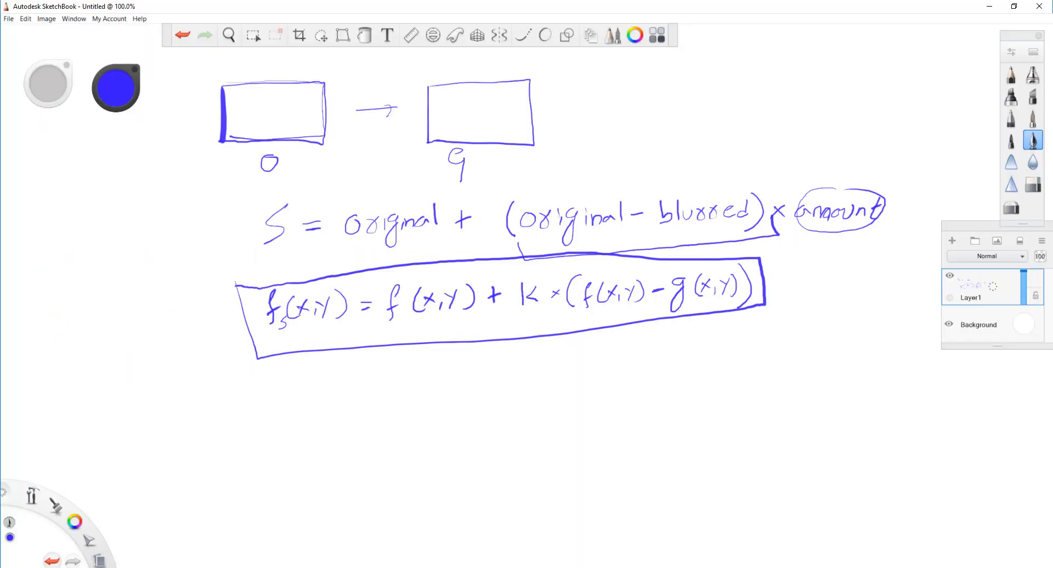
Step: Run unsharp_training.py and view the detail and sharpened images in the IPython console
{"action": "left_click_drag", "start_coordinate": [516, 192], "coordinate": [537, 183]}
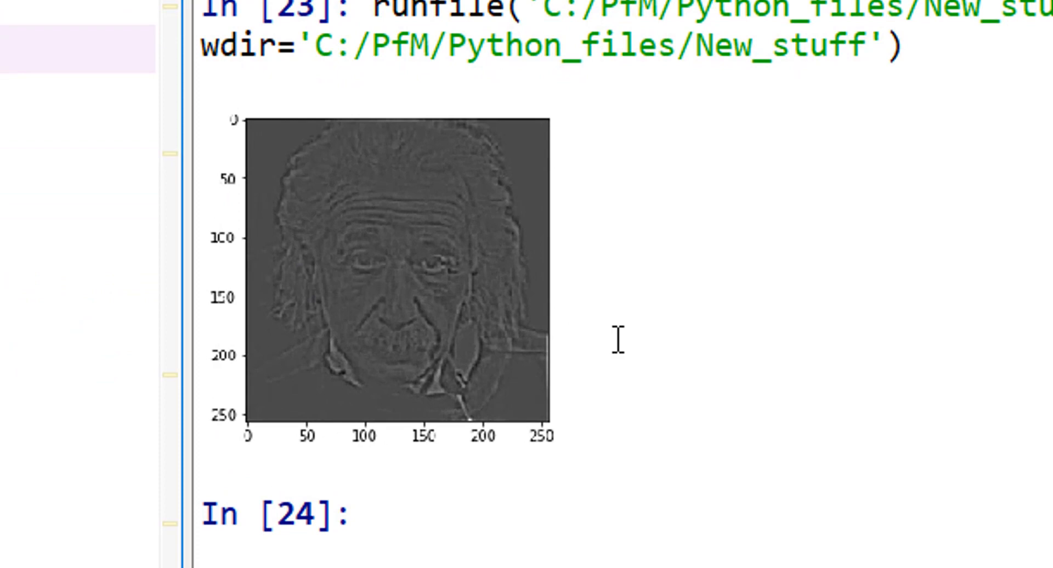
{"action": "mouse_move", "coordinate": [544, 386]}
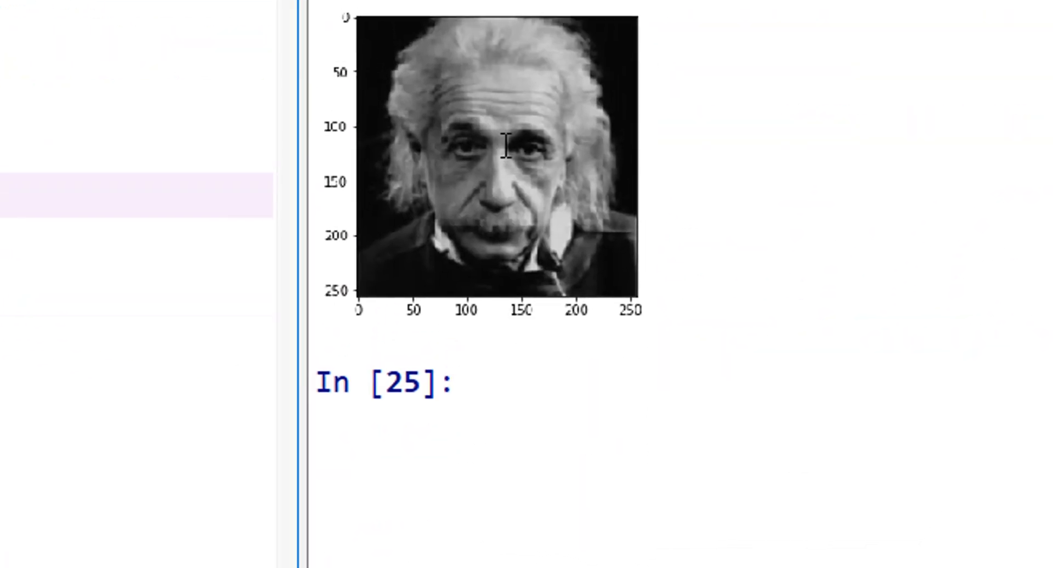
{"action": "scroll", "scroll_direction": "down", "scroll_amount": 3}
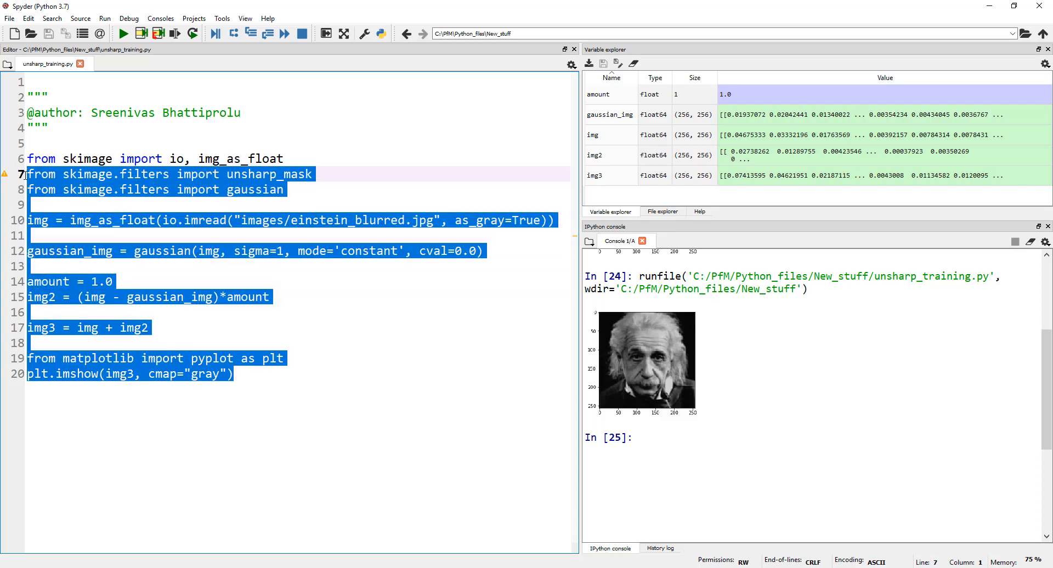
Step: Delete the manual sharpening code and write 'from skimage import io'
{"action": "key", "text": "Delete"}
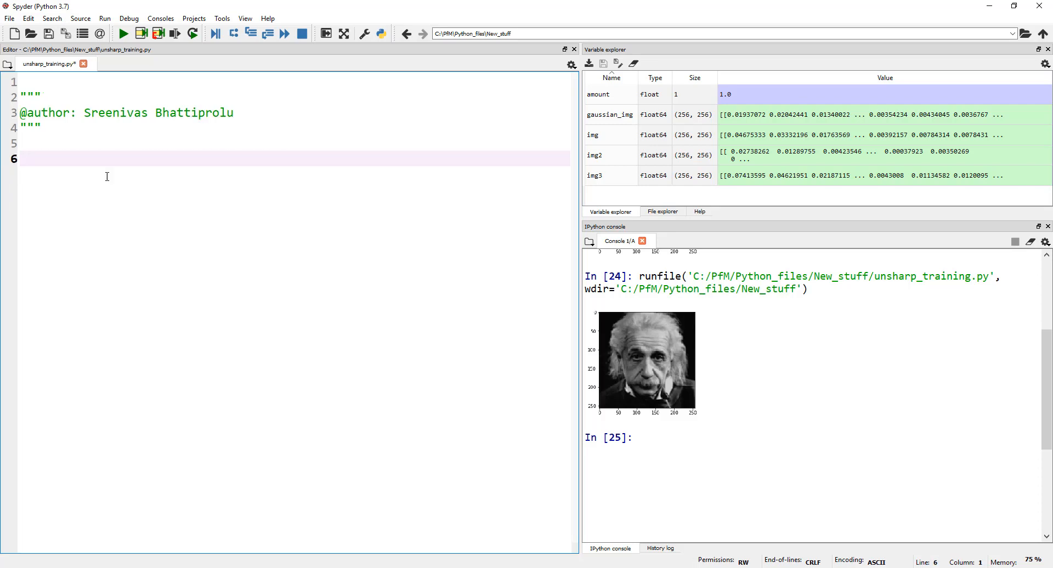
{"action": "type", "text": "from"}
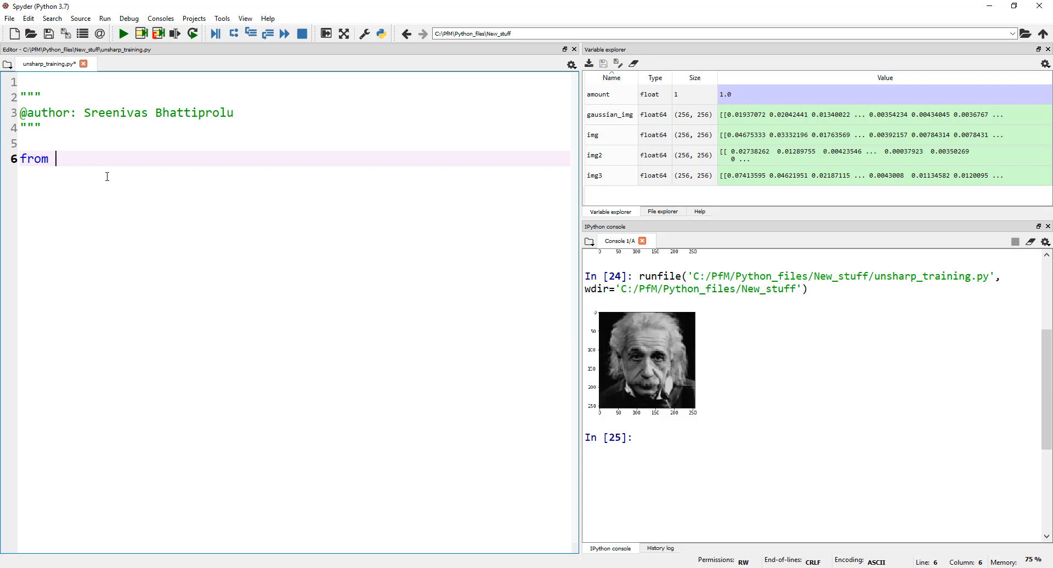
{"action": "type", "text": "skimage"}
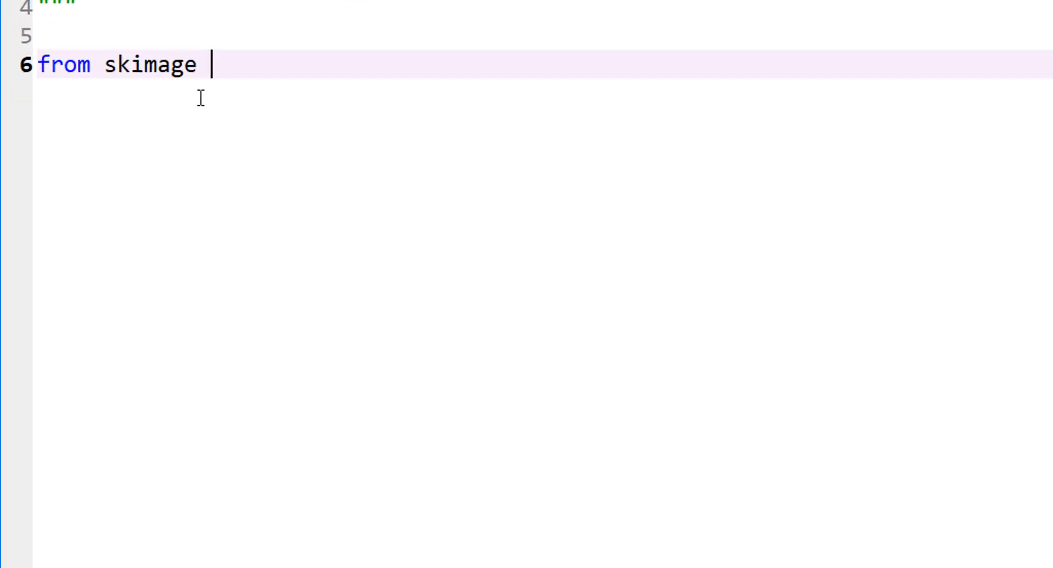
{"action": "type", "text": "import io"}
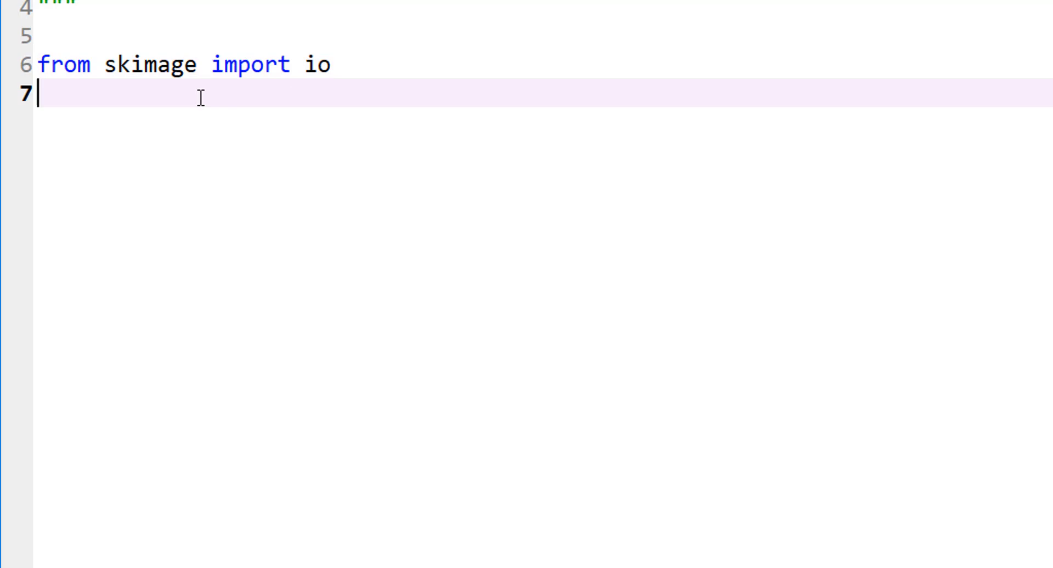
Step: Write 'from skimage.filters import unsharp_mask' and start a new line
{"action": "type", "text": "from sk"}
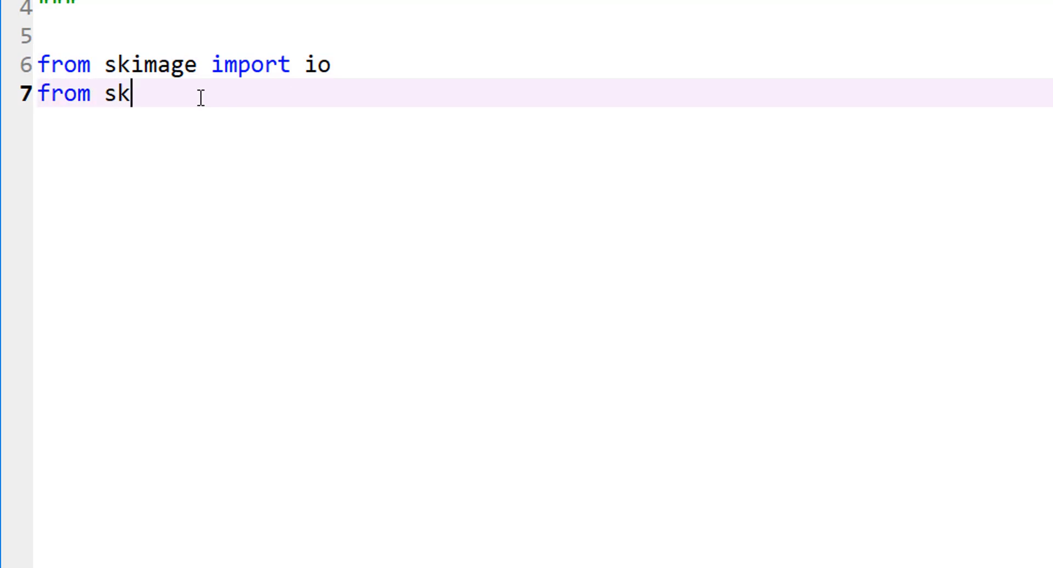
{"action": "type", "text": "image."}
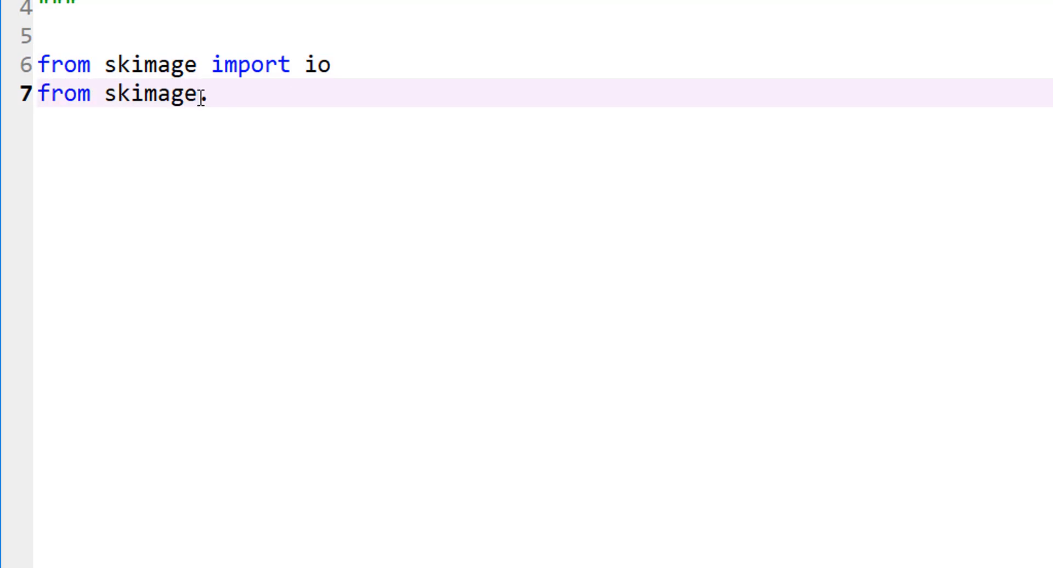
{"action": "type", "text": "filters"}
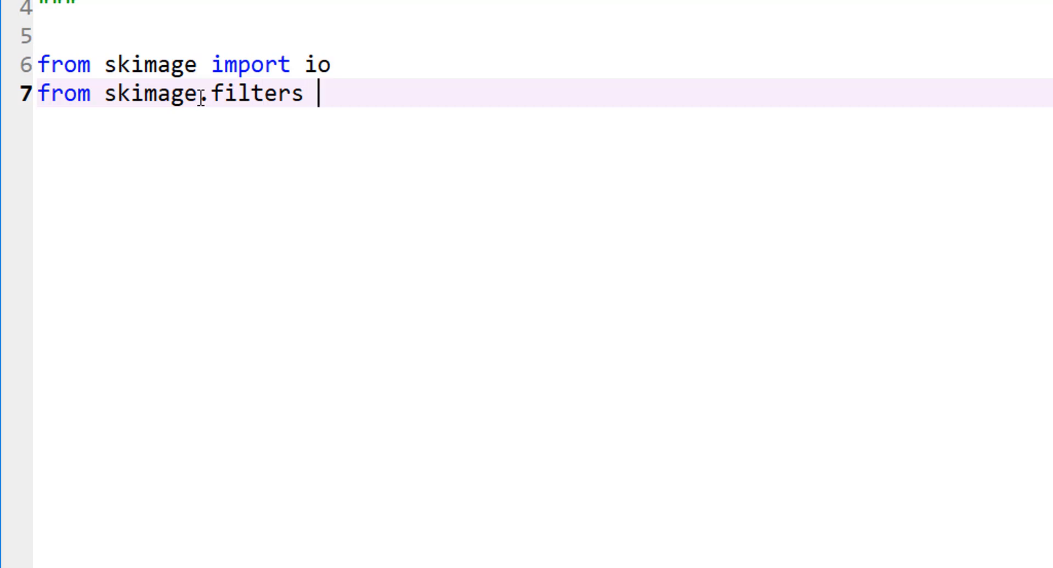
{"action": "type", "text": "import unsha"}
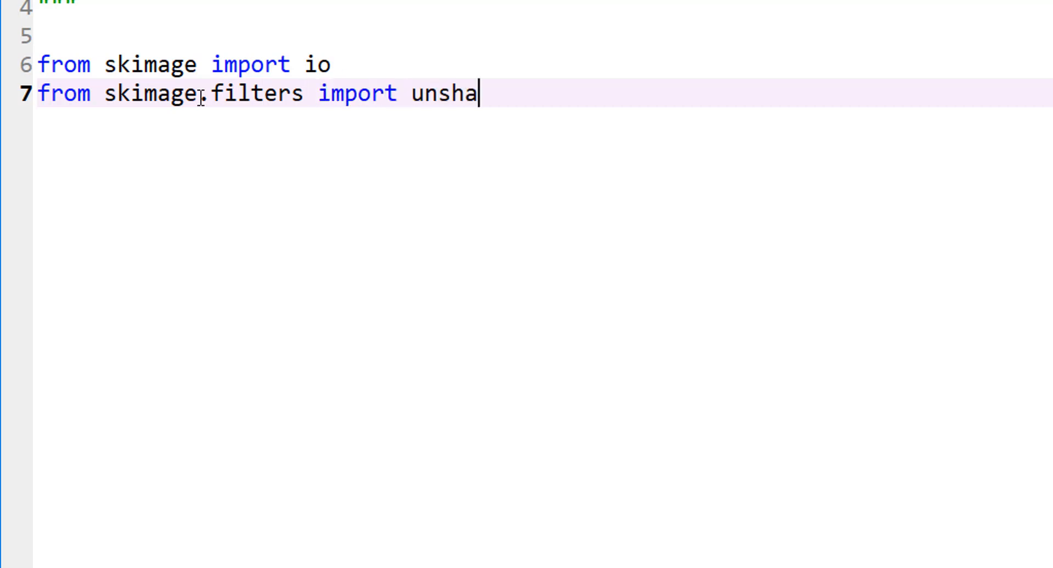
{"action": "type", "text": "rp_mask"}
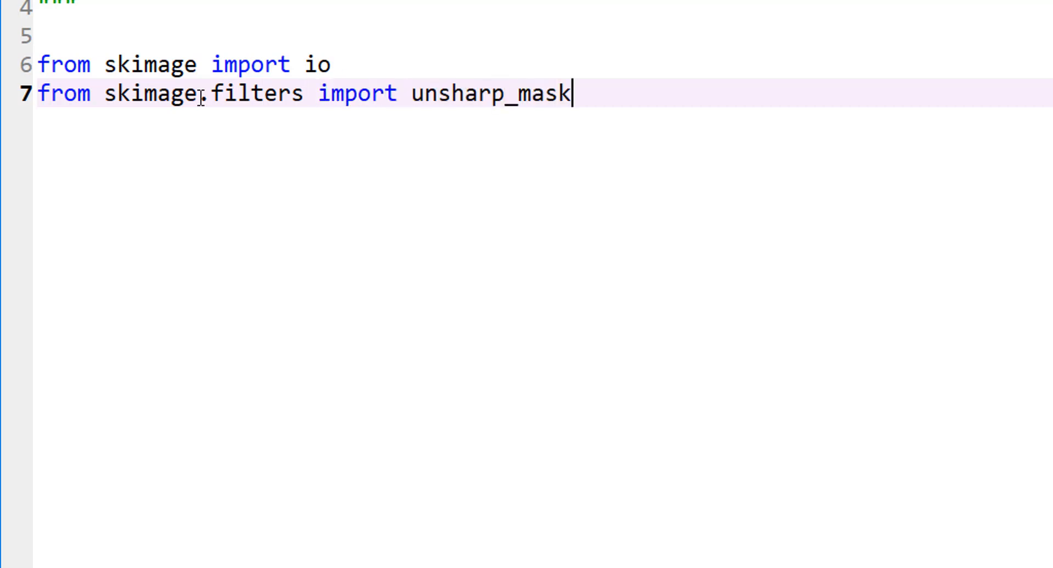
{"action": "key", "text": "Enter"}
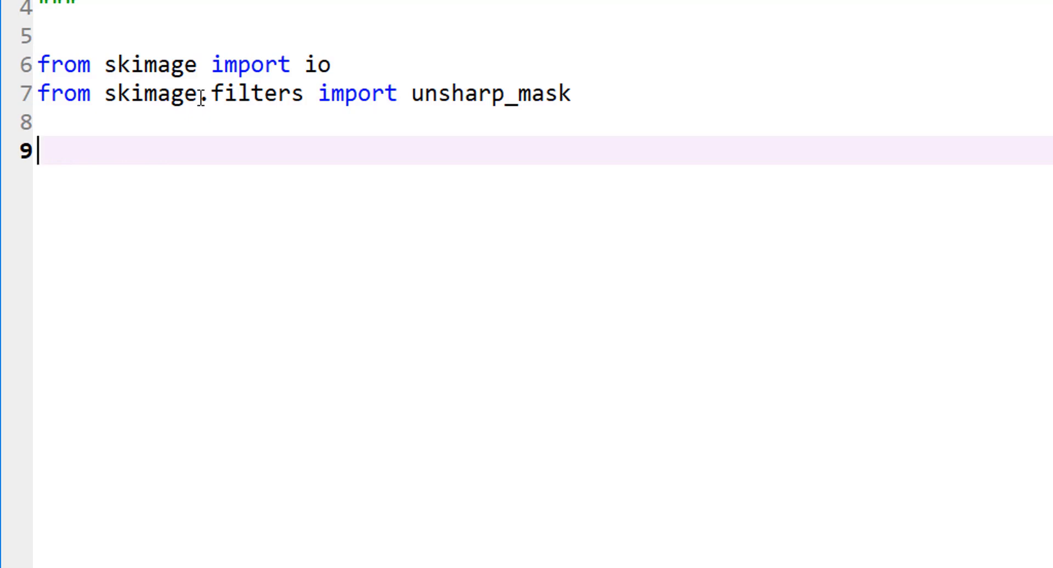
Step: Write 'unsharped_img = unsharp_mask(img,' on line 9
{"action": "type", "text": "unsharp"}
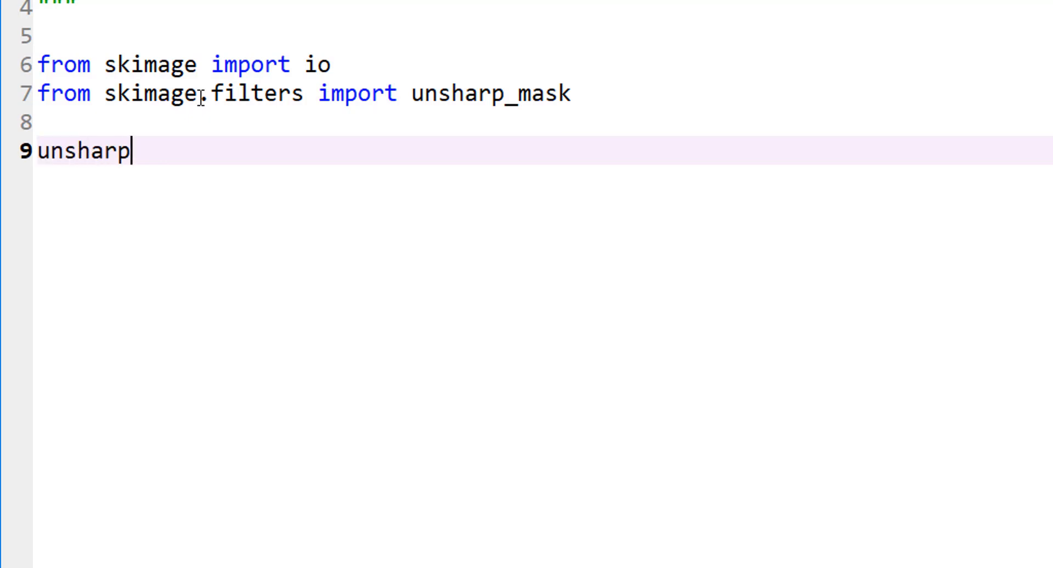
{"action": "type", "text": "ed_img"}
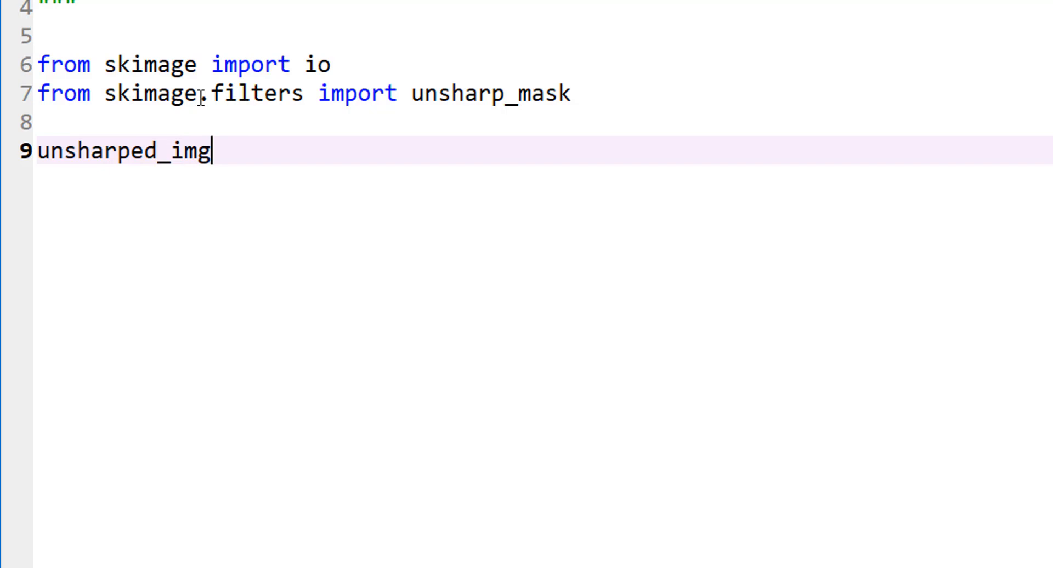
{"action": "type", "text": "= un"}
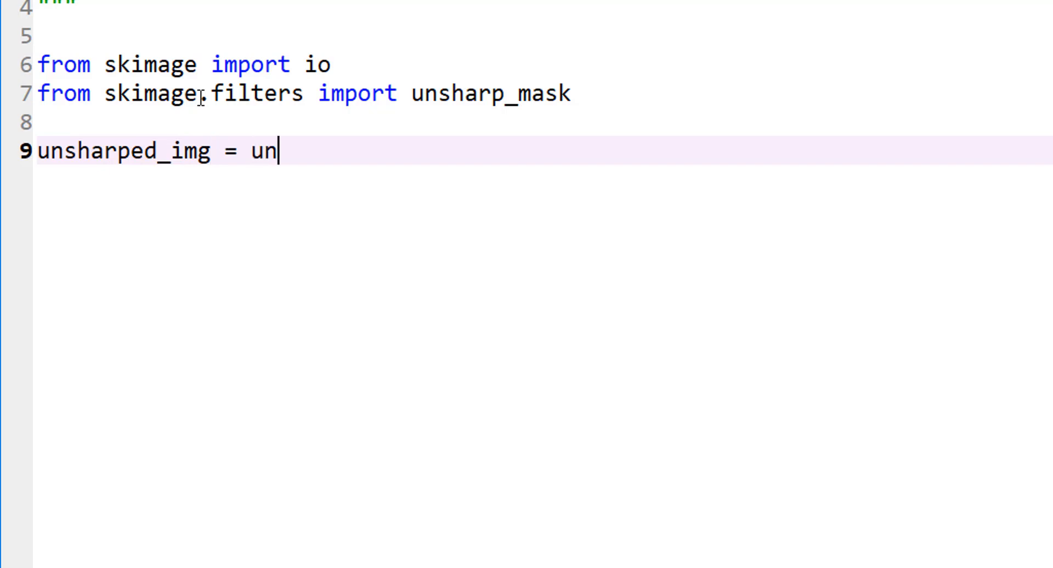
{"action": "type", "text": "sharp_"}
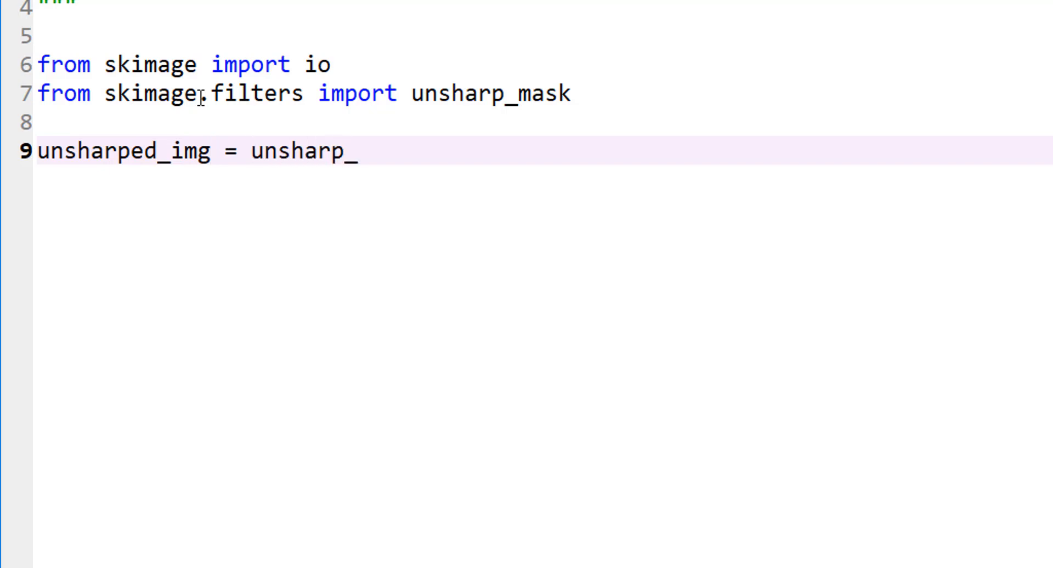
{"action": "type", "text": "mask(i"}
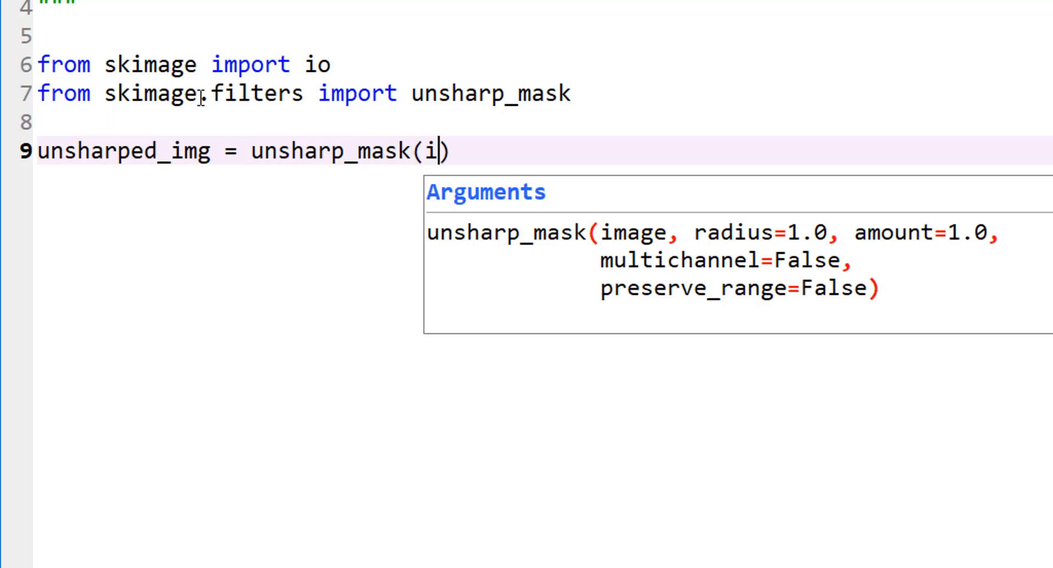
{"action": "type", "text": "mg,"}
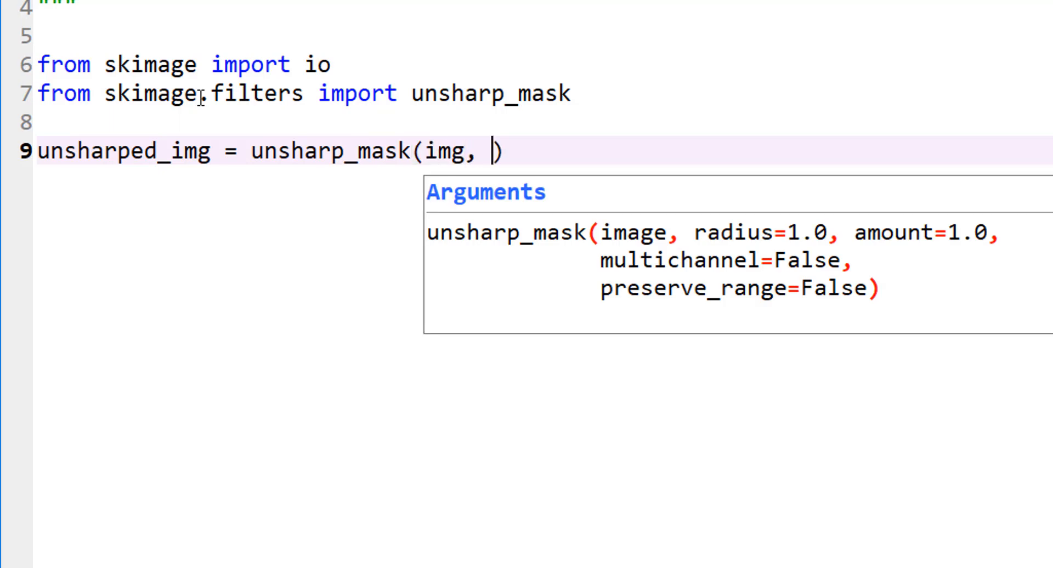
Step: Finish the call with radius=3, amount=1.0 and highlight the amount argument
{"action": "type", "text": "radius"}
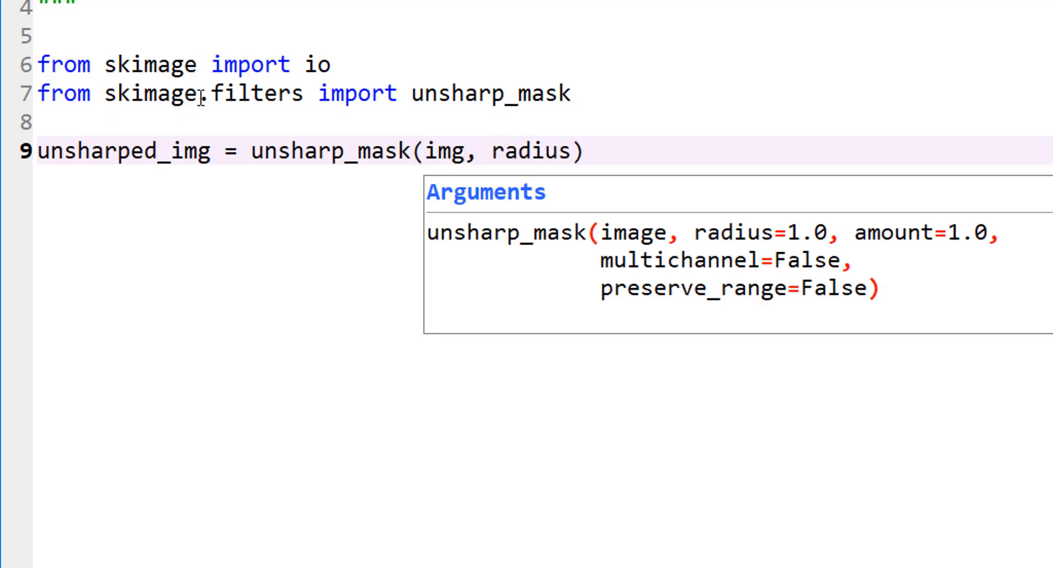
{"action": "type", "text": "="}
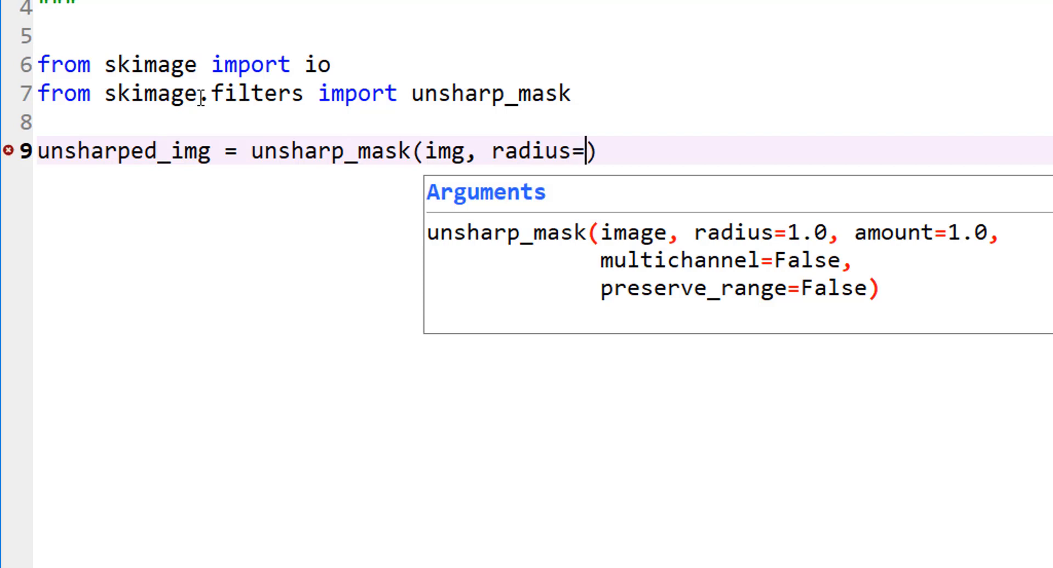
{"action": "type", "text": "3"}
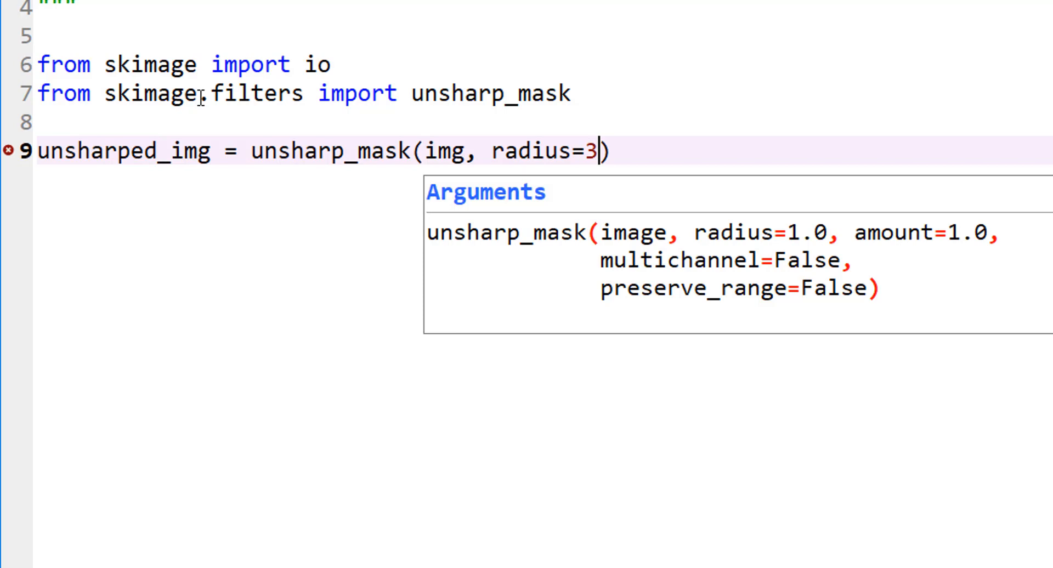
{"action": "type", "text": ", amount"}
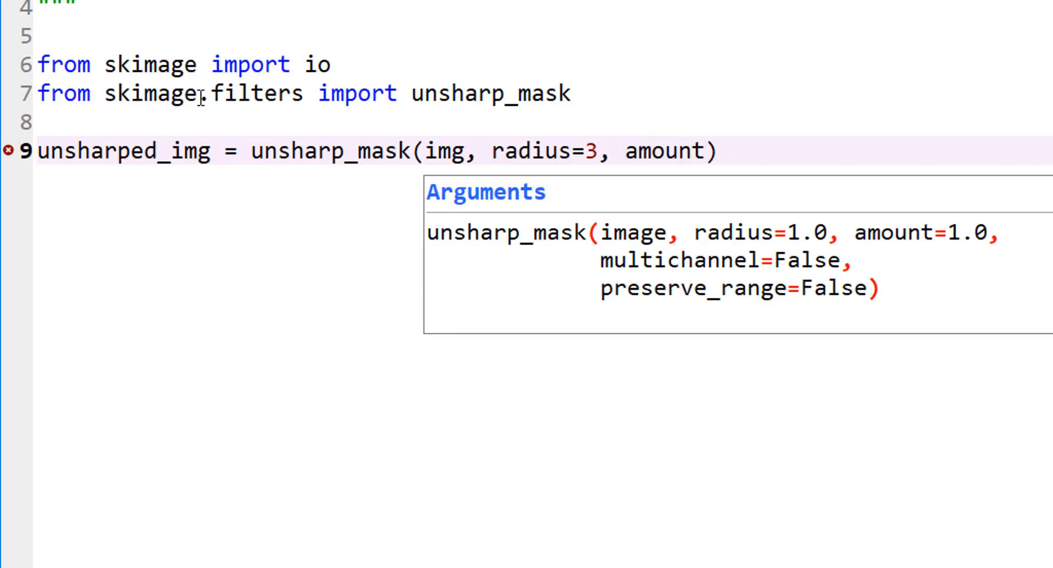
{"action": "type", "text": "=1.0"}
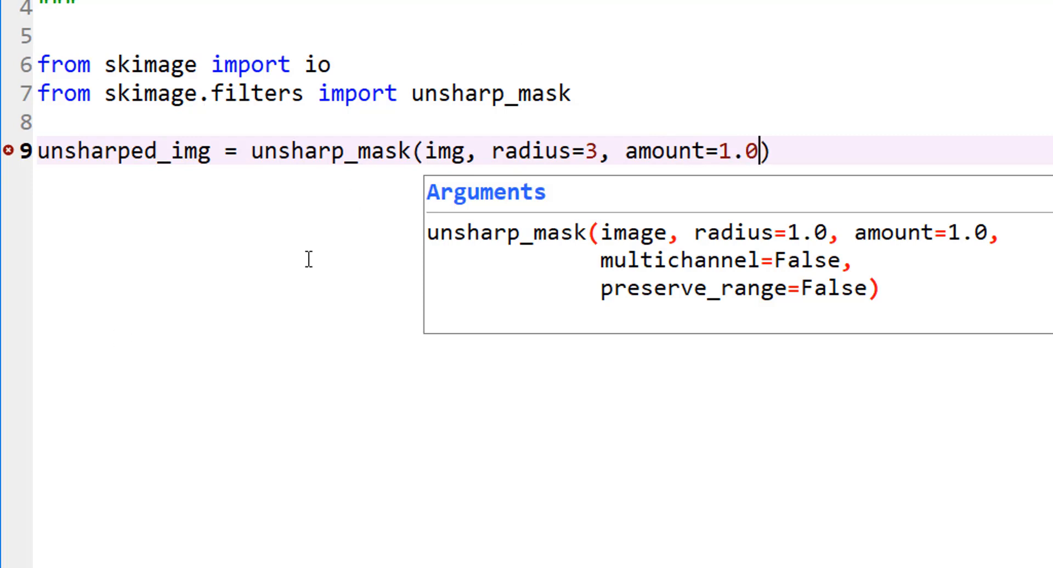
{"action": "double_click", "coordinate": [688, 151]}
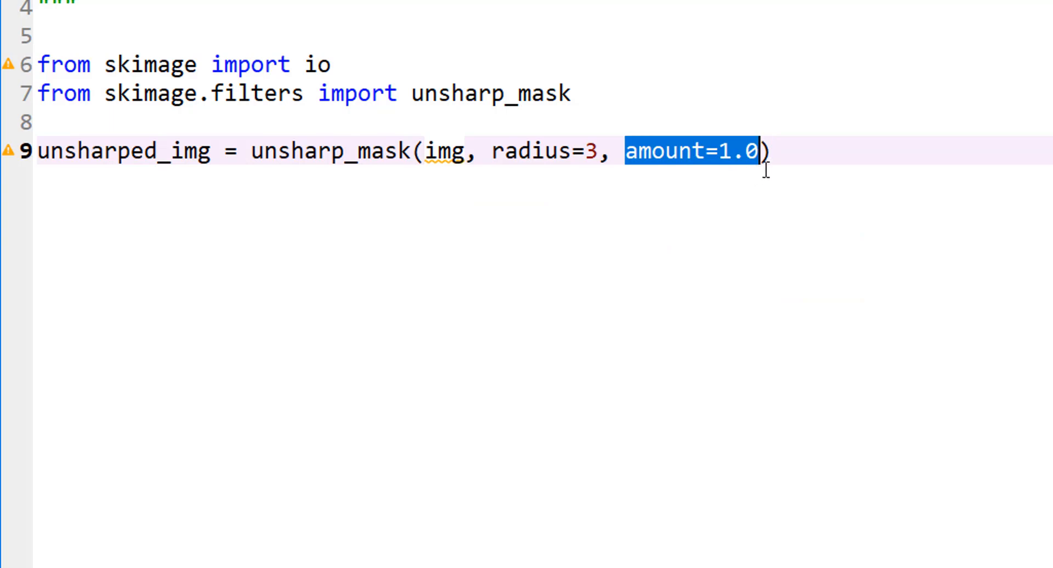
{"action": "mouse_move", "coordinate": [718, 241]}
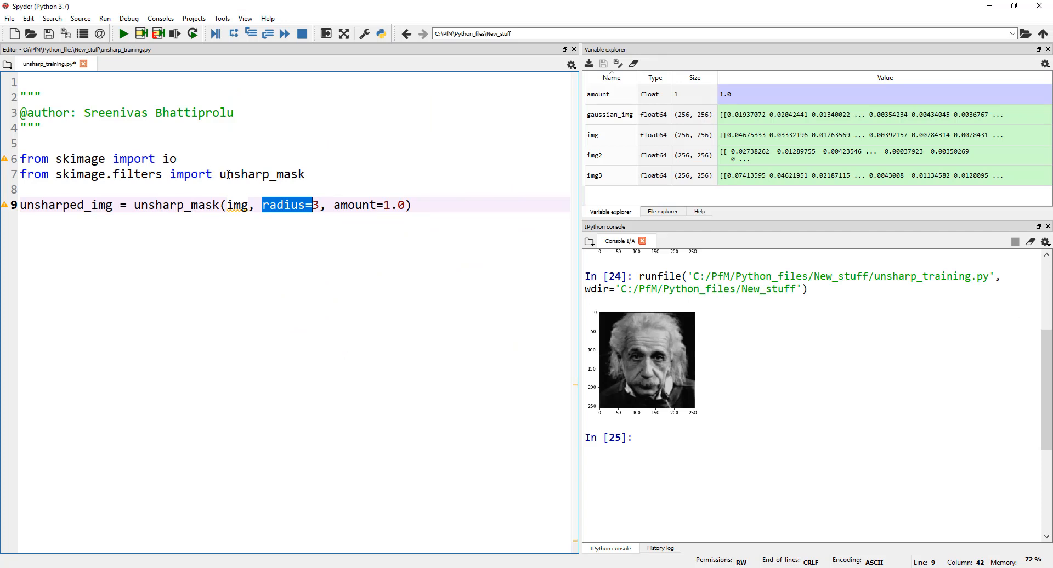
Step: Highlight the radius argument, then add a blank line above the unsharp_mask call
{"action": "left_click", "coordinate": [268, 205]}
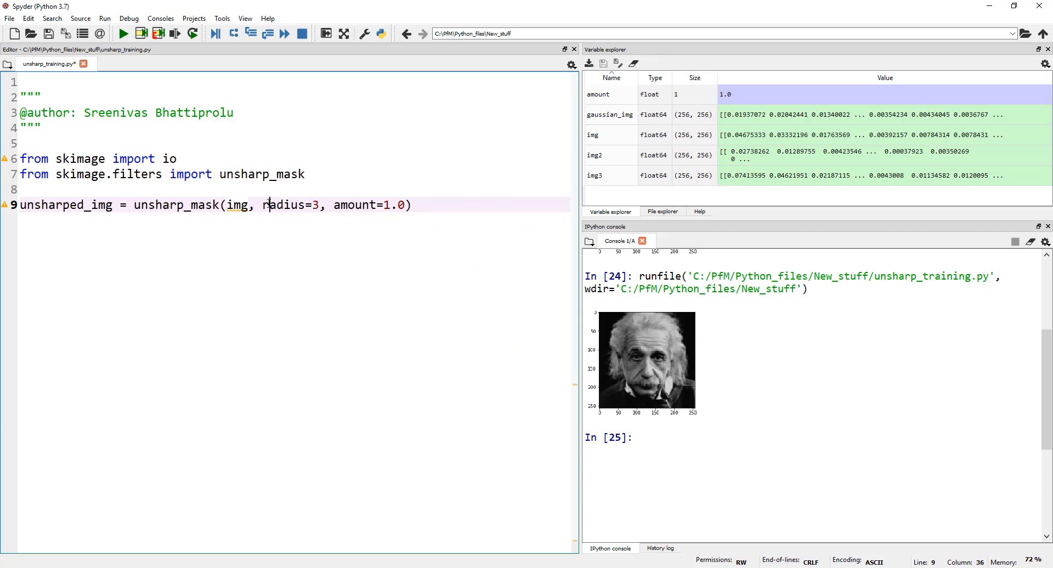
{"action": "double_click", "coordinate": [283, 205]}
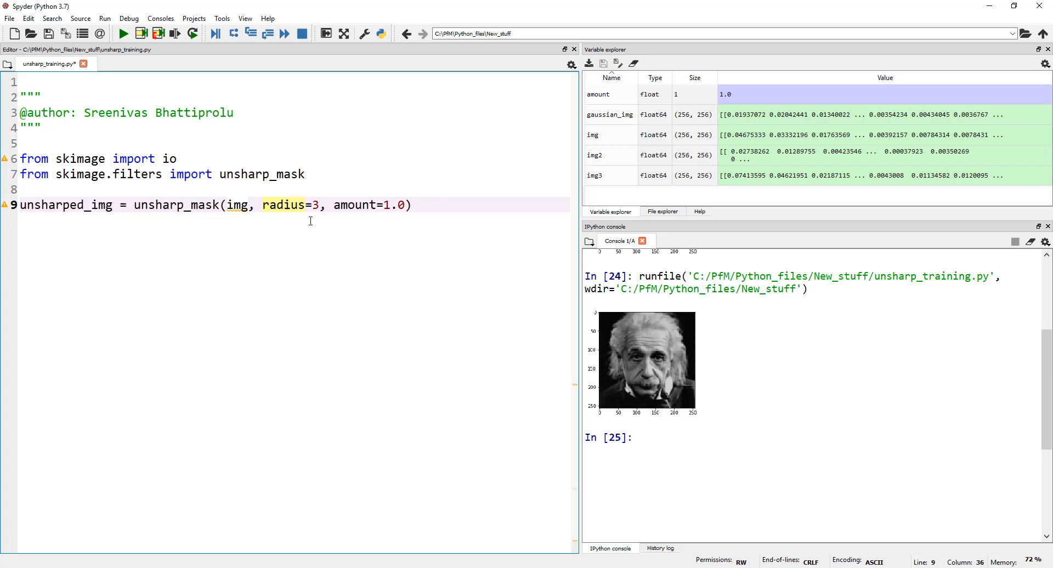
{"action": "mouse_move", "coordinate": [322, 247]}
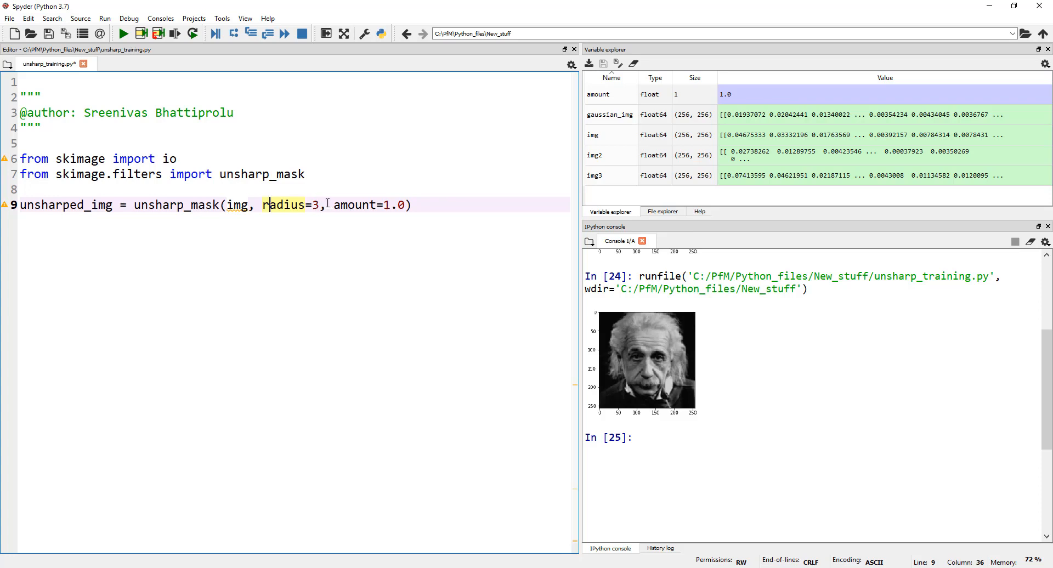
{"action": "left_click", "coordinate": [231, 189]}
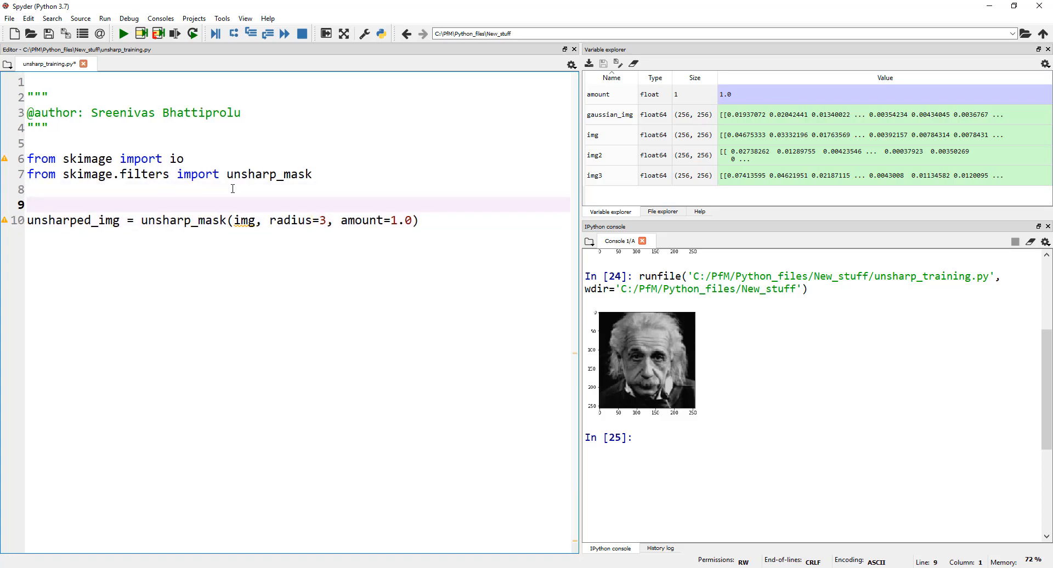
Step: Write img = io.imread("images/einstein_blurred.jpg") so the unsharp_mask call reads the blurred Einstein image
{"action": "type", "text": "img"}
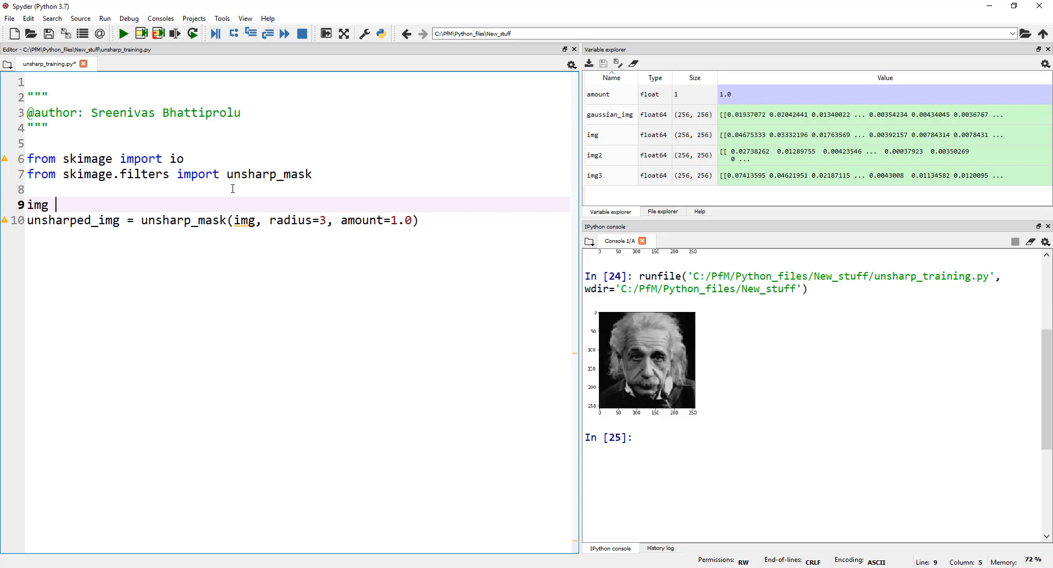
{"action": "type", "text": "= io.imread("}
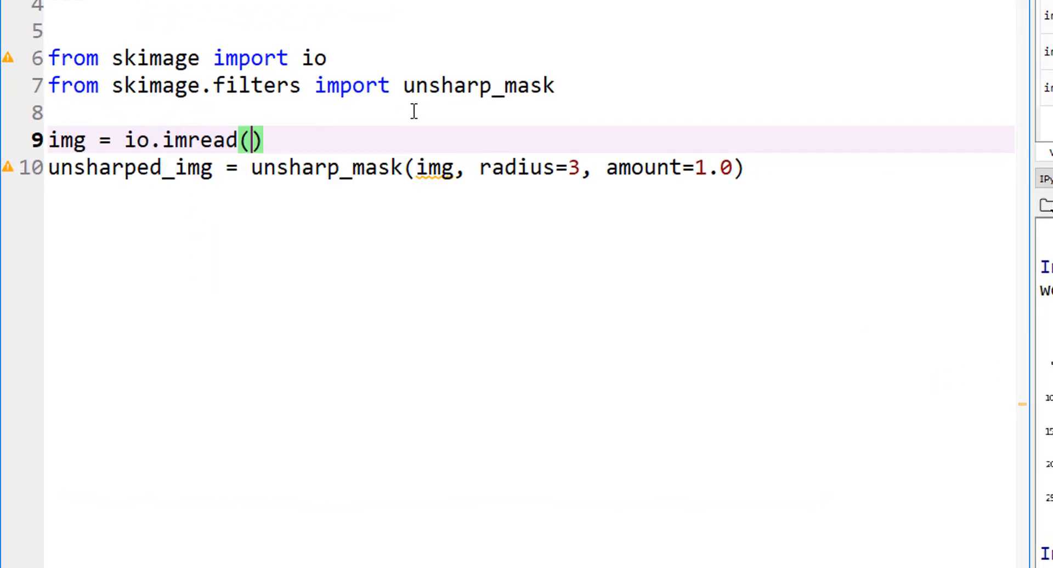
{"action": "type", "text": "\"images/"}
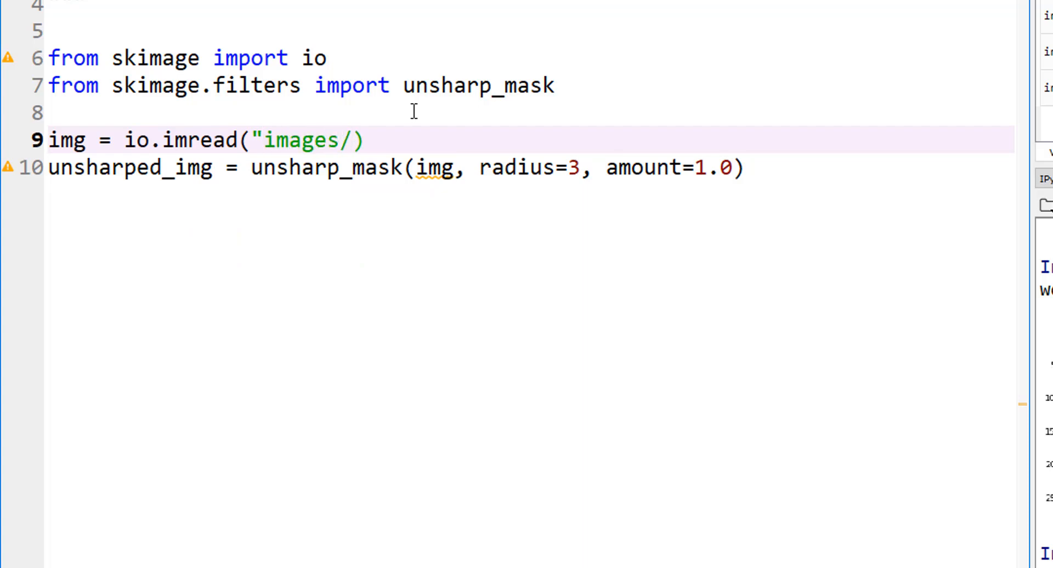
{"action": "type", "text": "einst"}
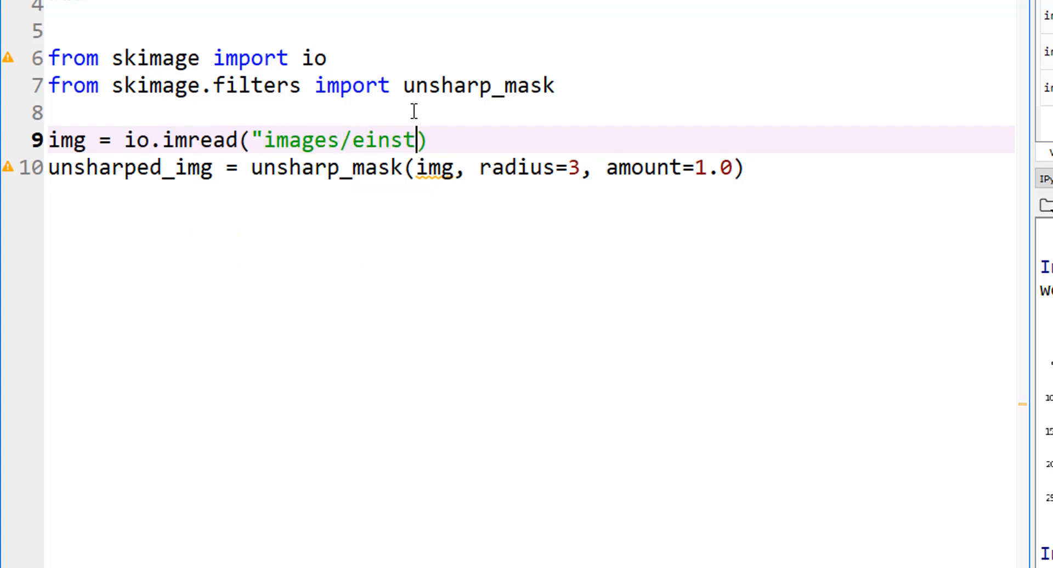
{"action": "type", "text": "ein_blu"}
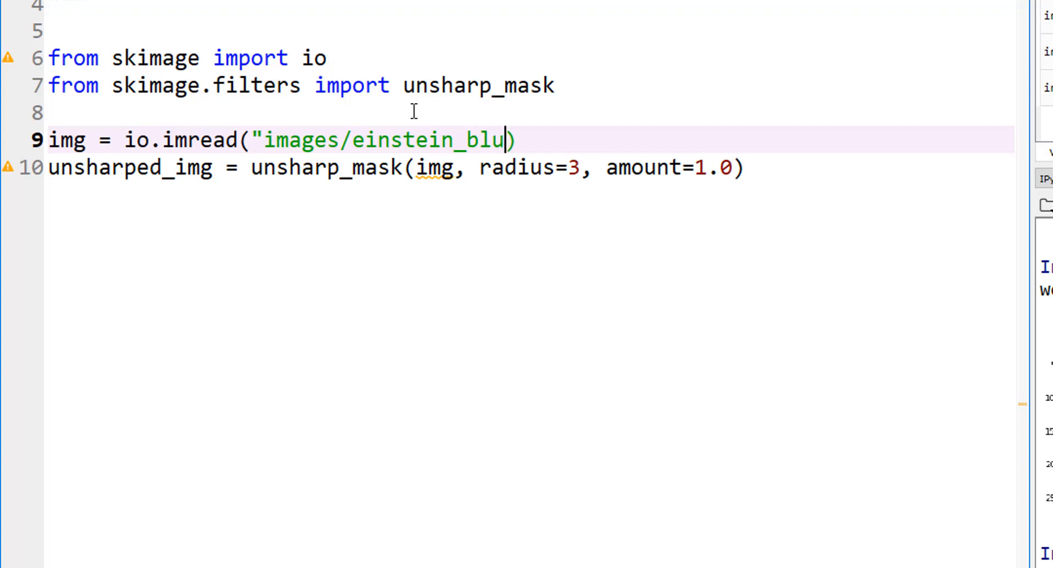
{"action": "type", "text": "red."}
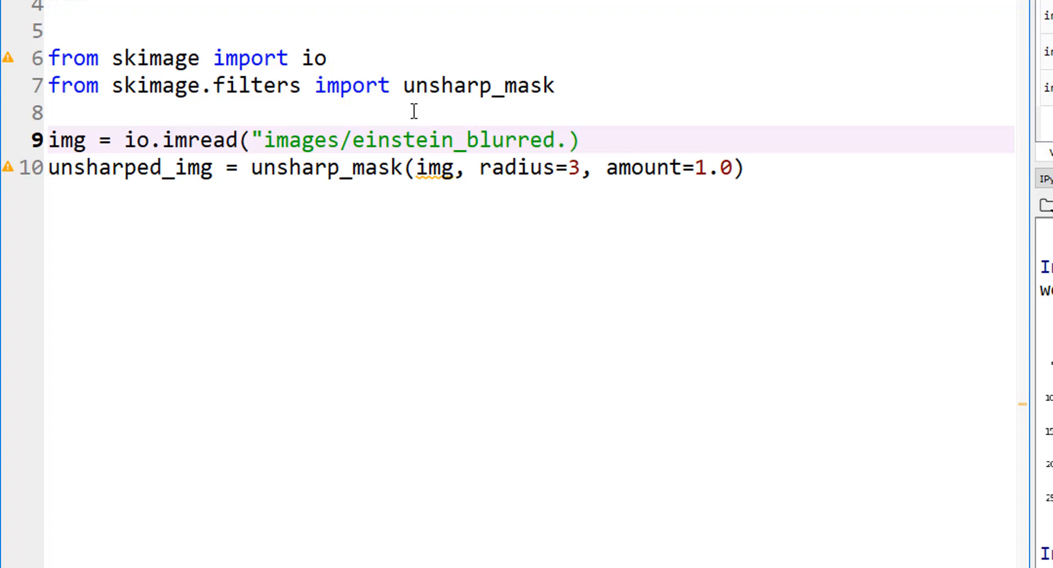
{"action": "type", "text": "jpg\""}
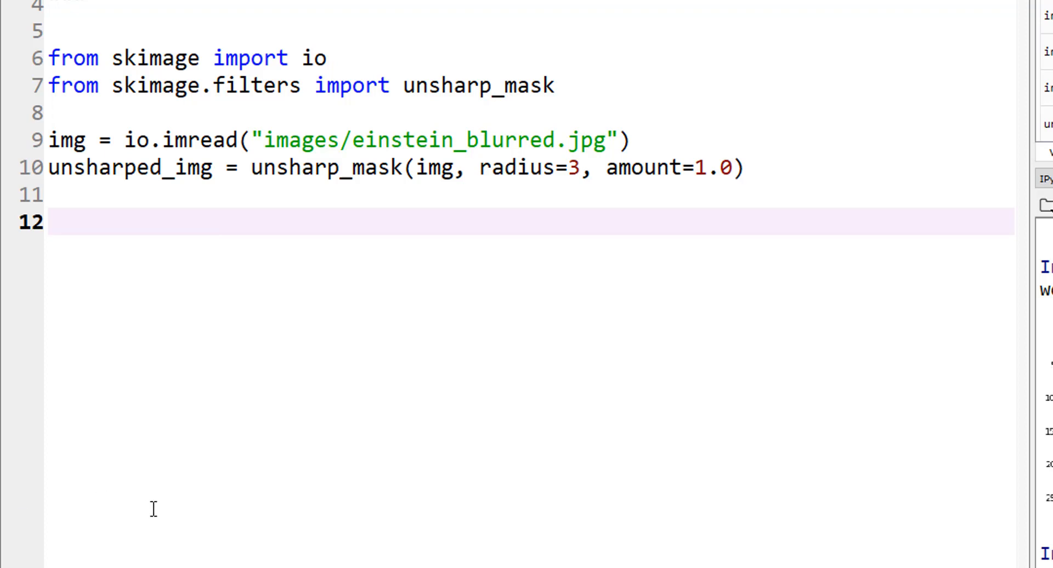
Step: Import matplotlib.pyplot as plt and add two gray subplots titled Input Image and Unsharped Image with plt.show()
{"action": "type", "text": "import matplotlib.pyplot as plt"}
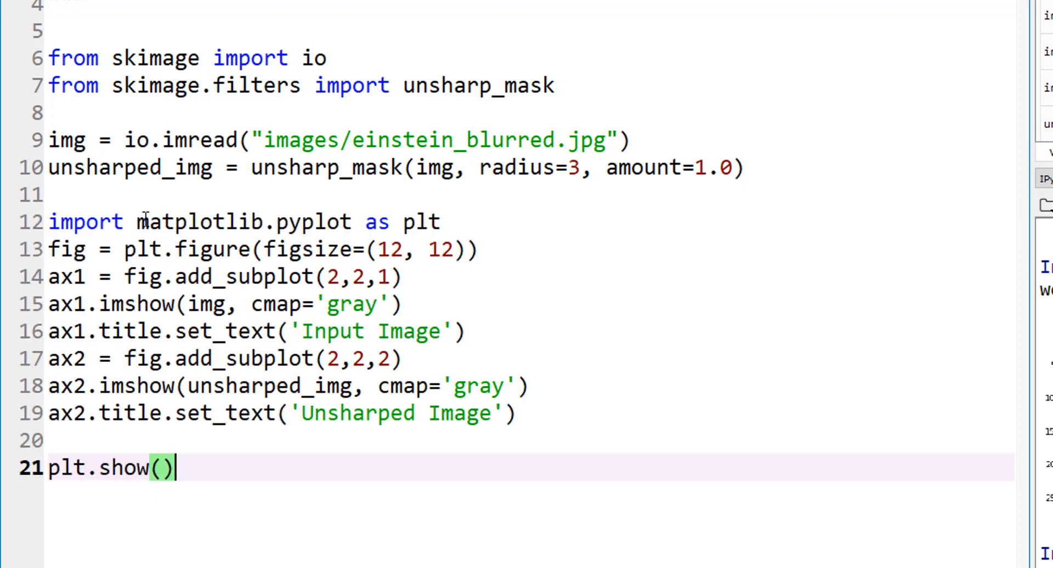
{"action": "mouse_move", "coordinate": [474, 396]}
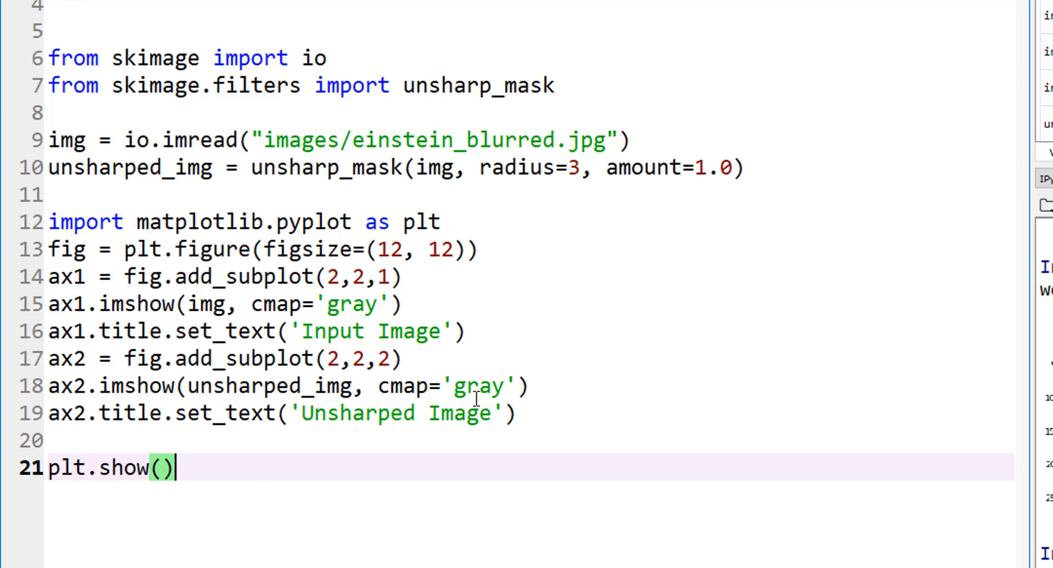
{"action": "mouse_move", "coordinate": [329, 215]}
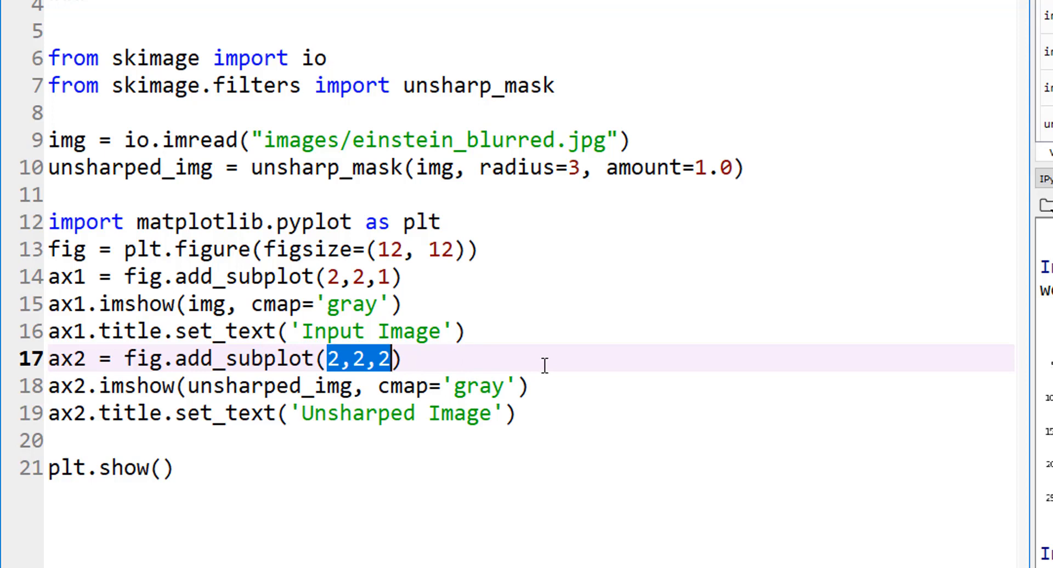
{"action": "left_click", "coordinate": [327, 304]}
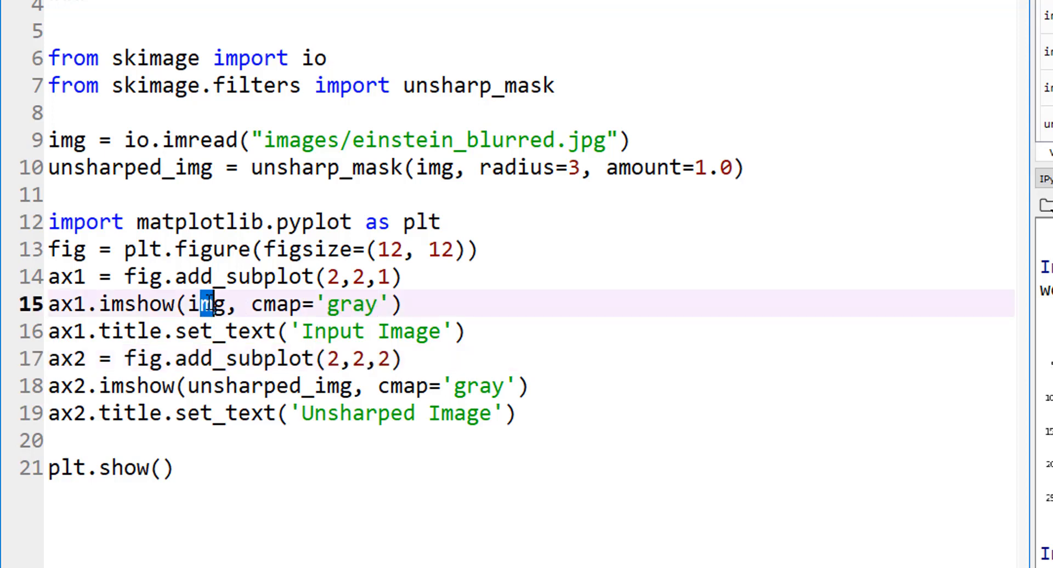
{"action": "left_click", "coordinate": [342, 386]}
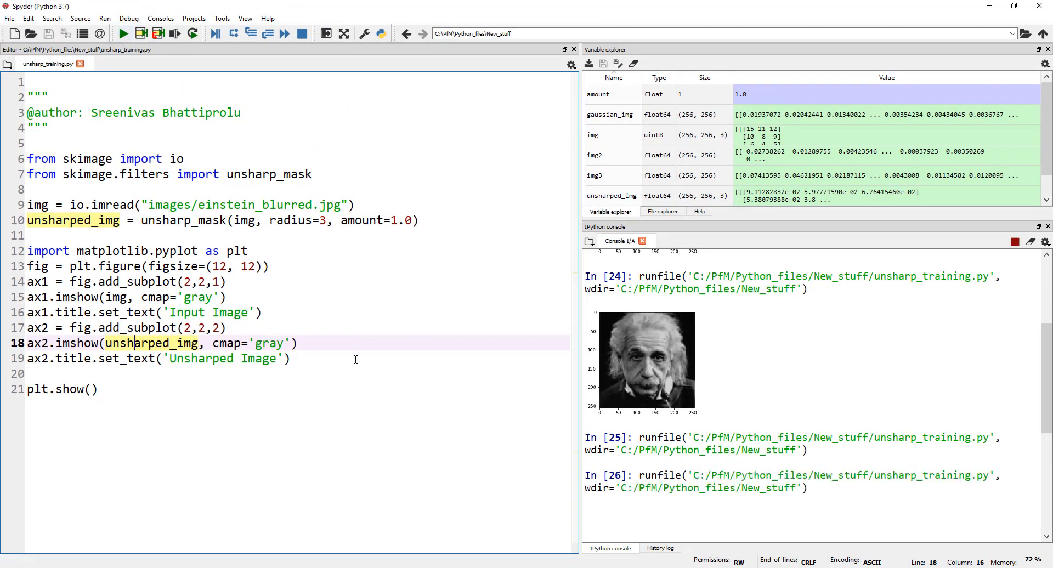
Step: Inspect the console output comparing the blurred input against the sharpened Einstein portrait
{"action": "left_click", "coordinate": [123, 33]}
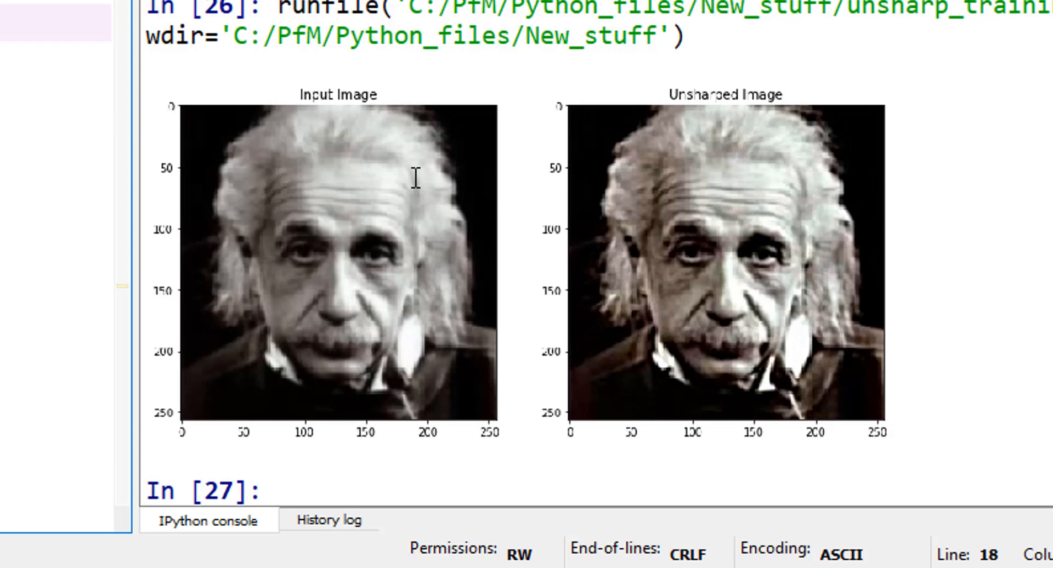
{"action": "mouse_move", "coordinate": [681, 152]}
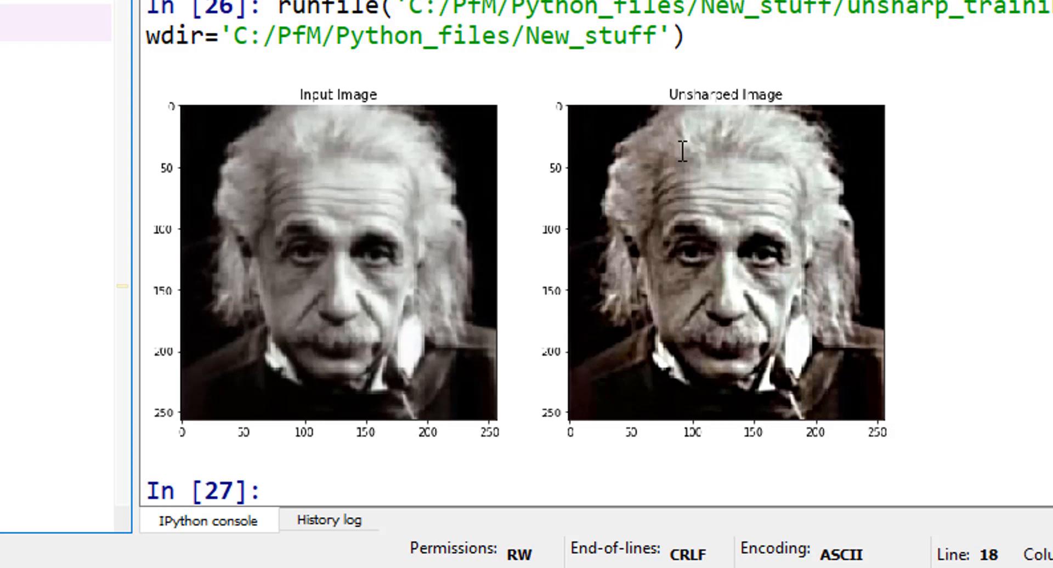